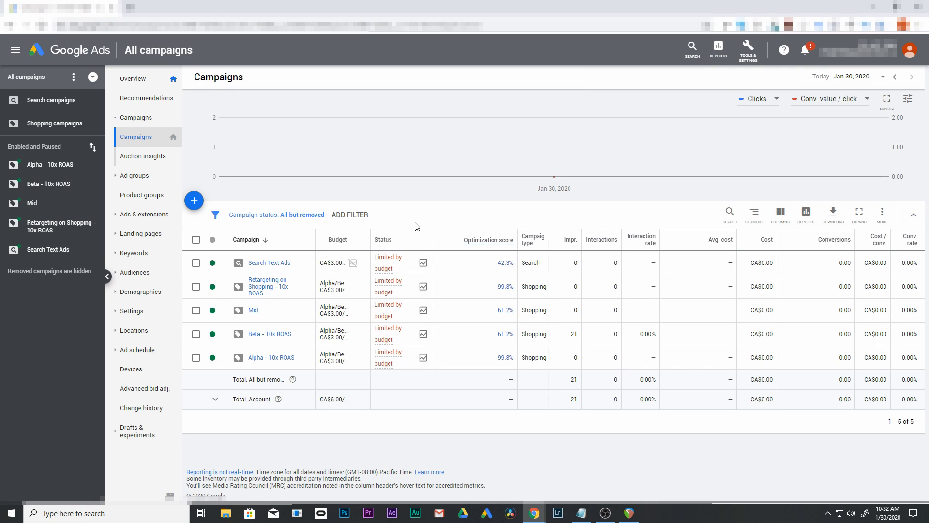
{"action": "mouse_move", "coordinate": [280, 344]}
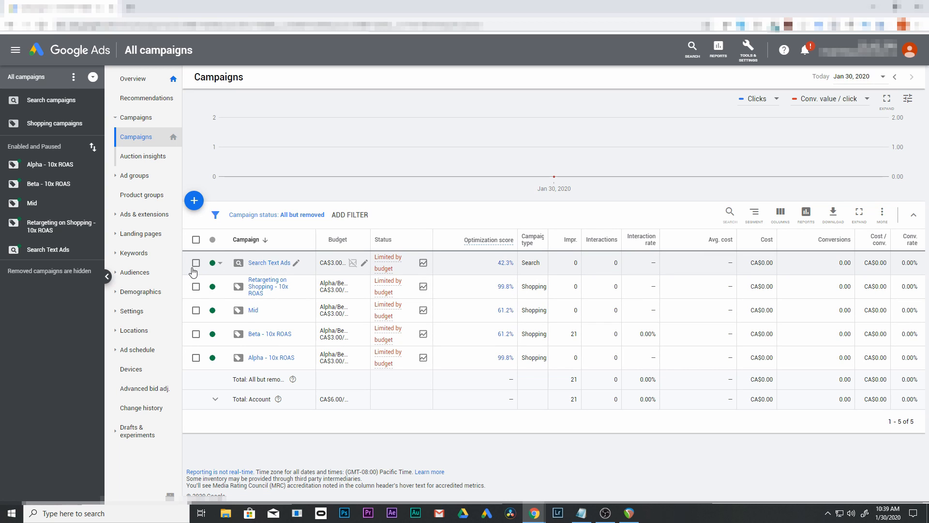
Open Audience manager from Tools & Settings and bring up the new-audience type menu.
{"action": "left_click", "coordinate": [747, 50]}
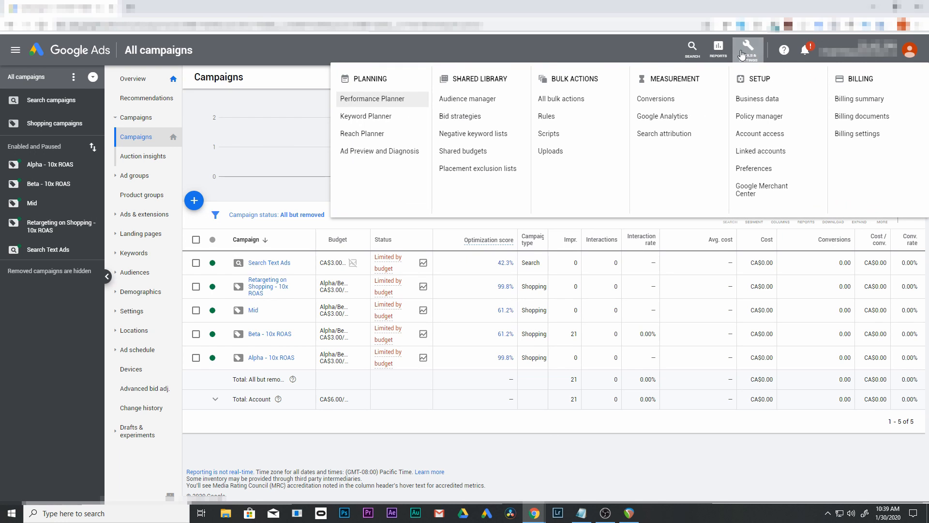
{"action": "mouse_move", "coordinate": [466, 99]}
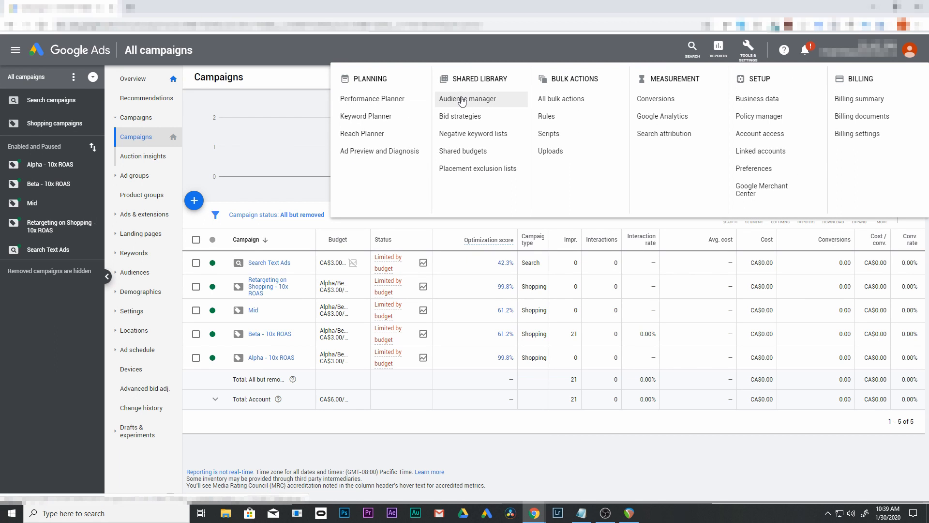
{"action": "left_click", "coordinate": [467, 98]}
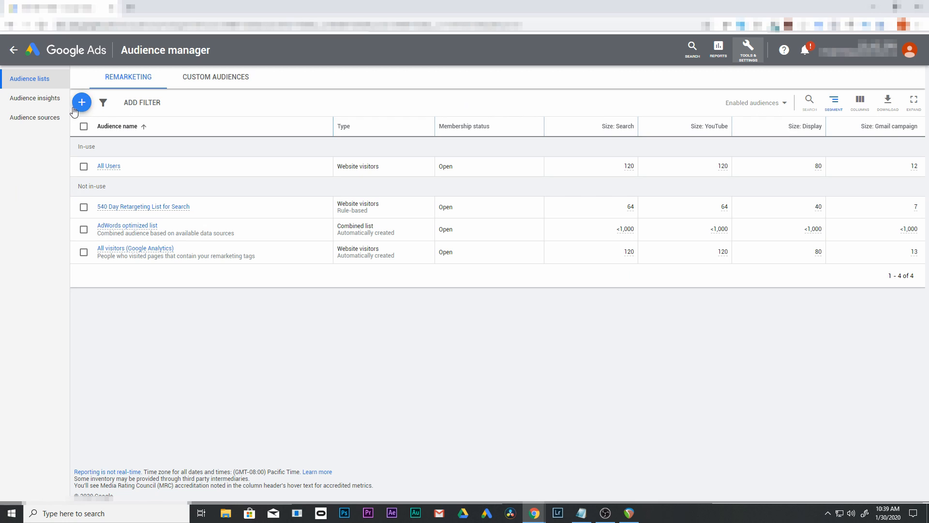
{"action": "left_click", "coordinate": [81, 102]}
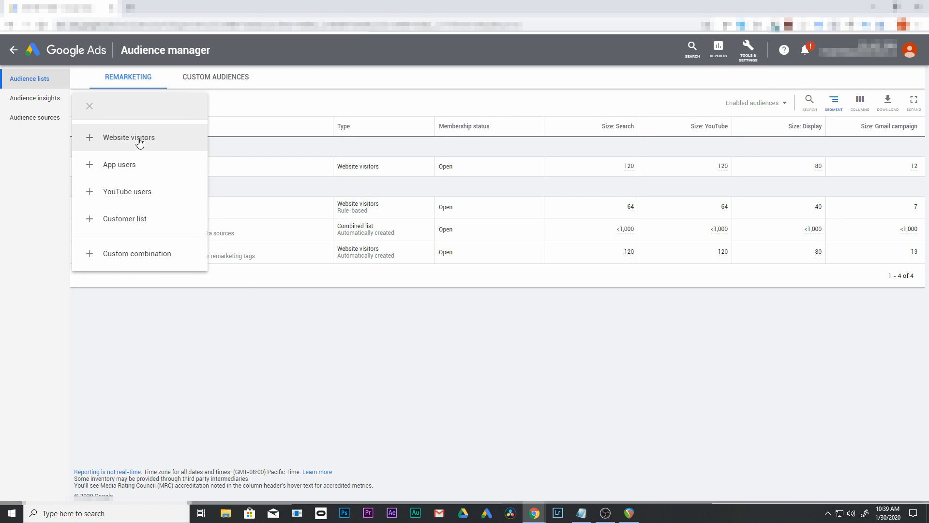
Start a Website visitors audience named '540 day retargeting'.
{"action": "left_click", "coordinate": [129, 137]}
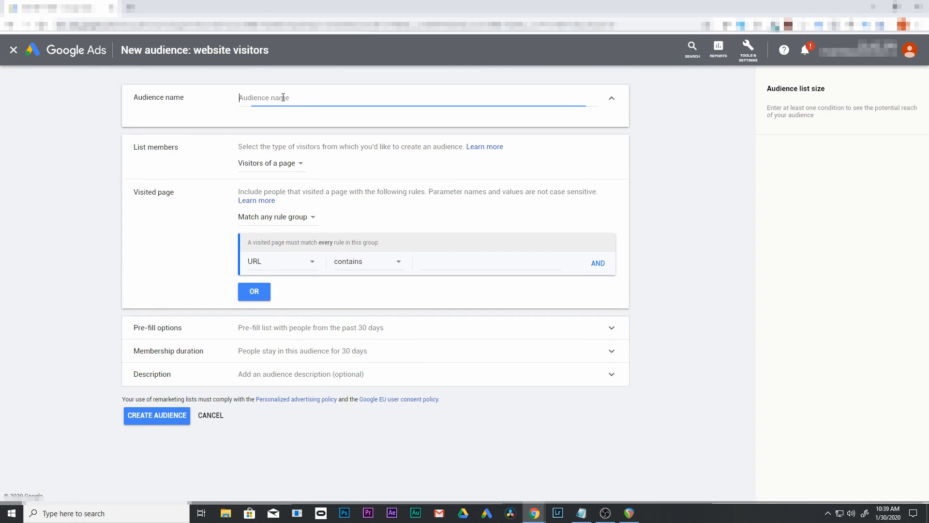
{"action": "type", "text": "54"}
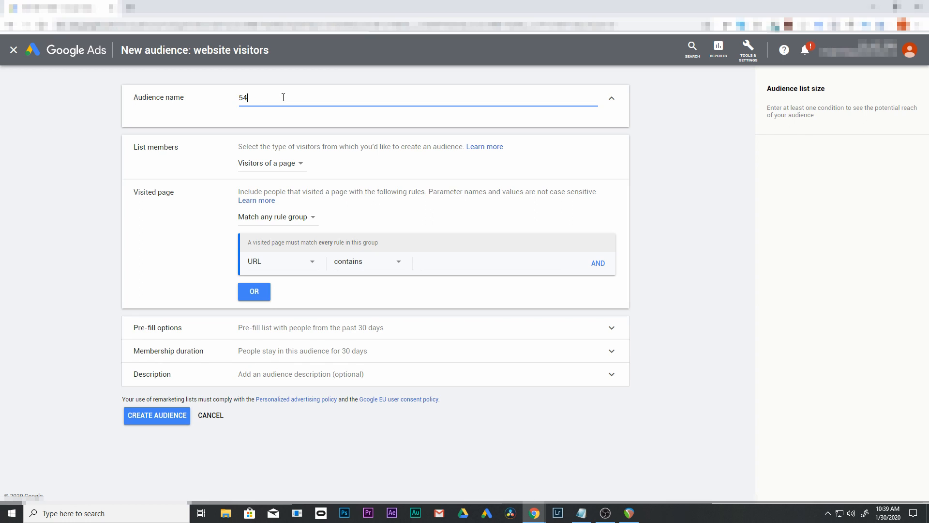
{"action": "type", "text": "0 day"}
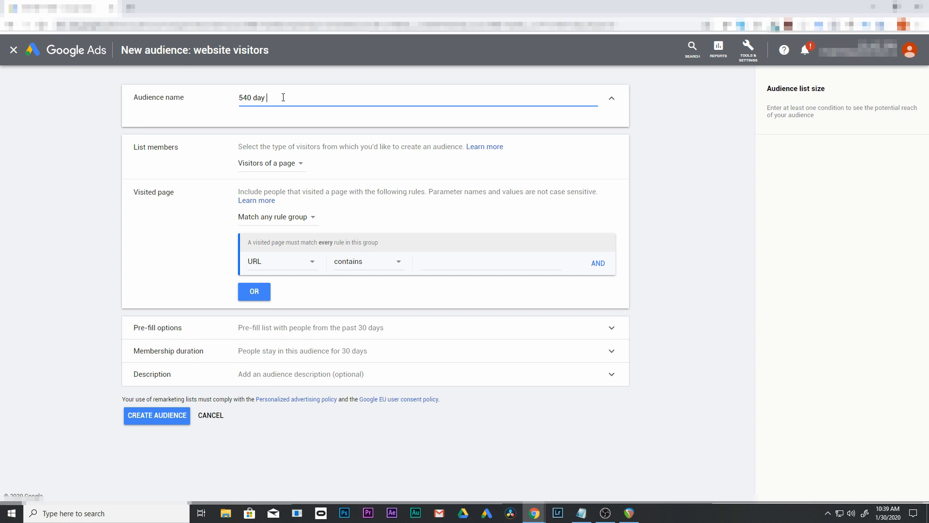
{"action": "type", "text": "retarge"}
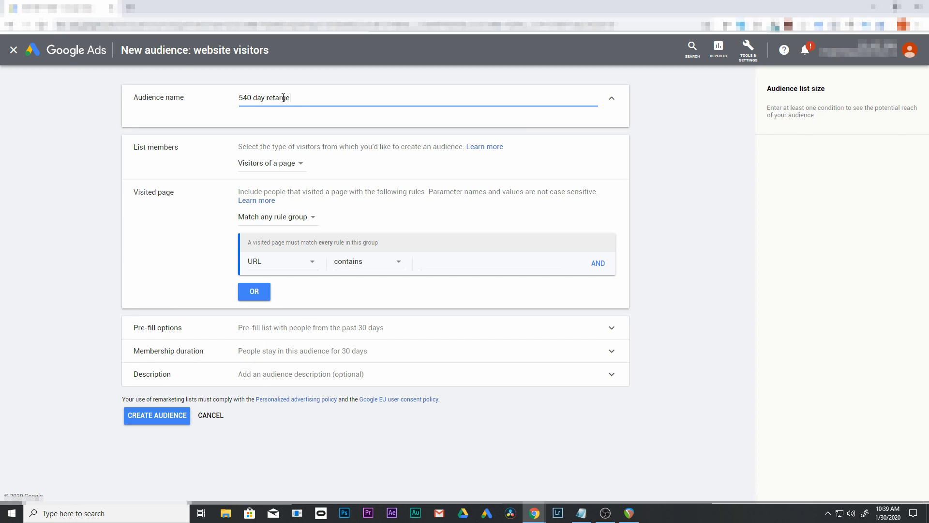
{"action": "type", "text": "ting"}
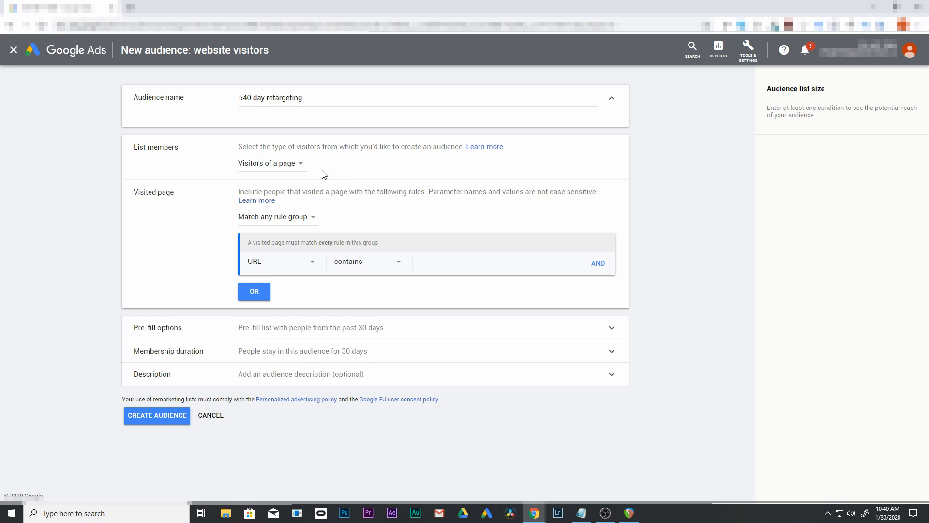
{"action": "mouse_move", "coordinate": [245, 192]}
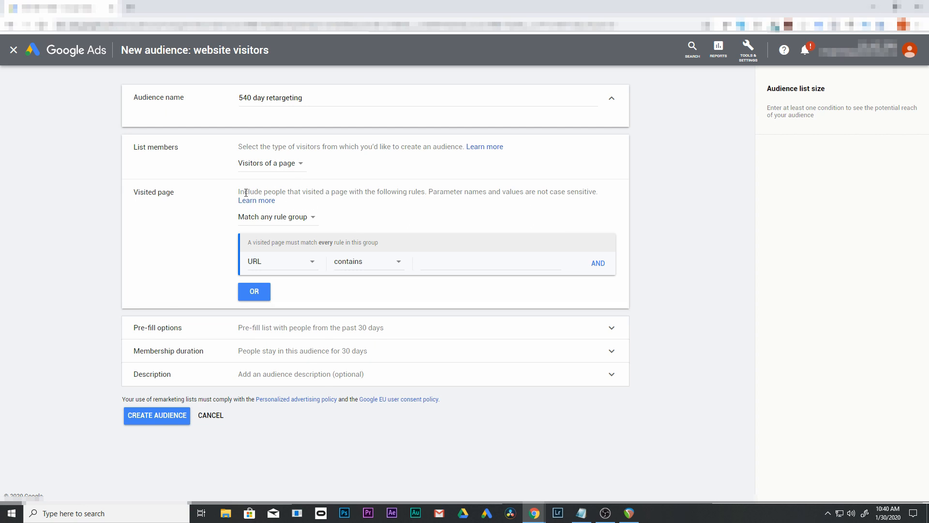
{"action": "mouse_move", "coordinate": [325, 224]}
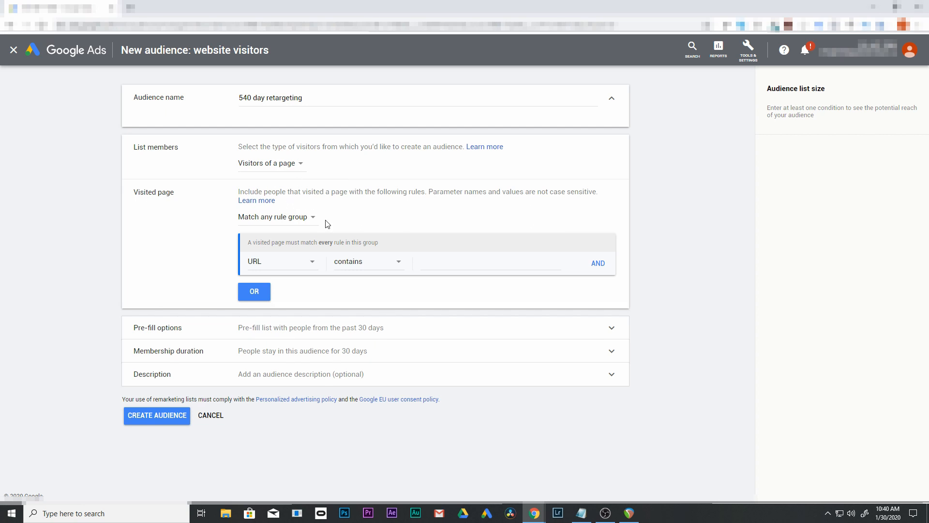
Make the audience match every rule group with URL contains '/'.
{"action": "left_click", "coordinate": [273, 217]}
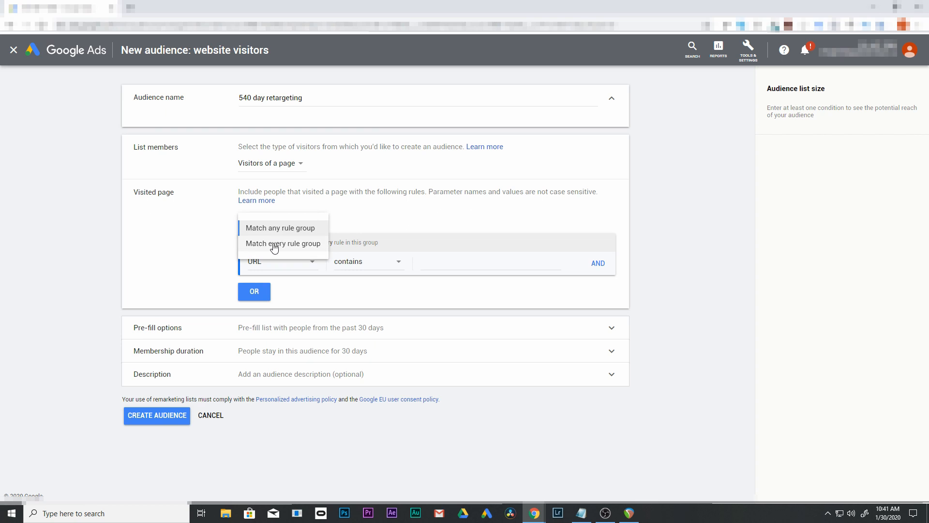
{"action": "left_click", "coordinate": [283, 243]}
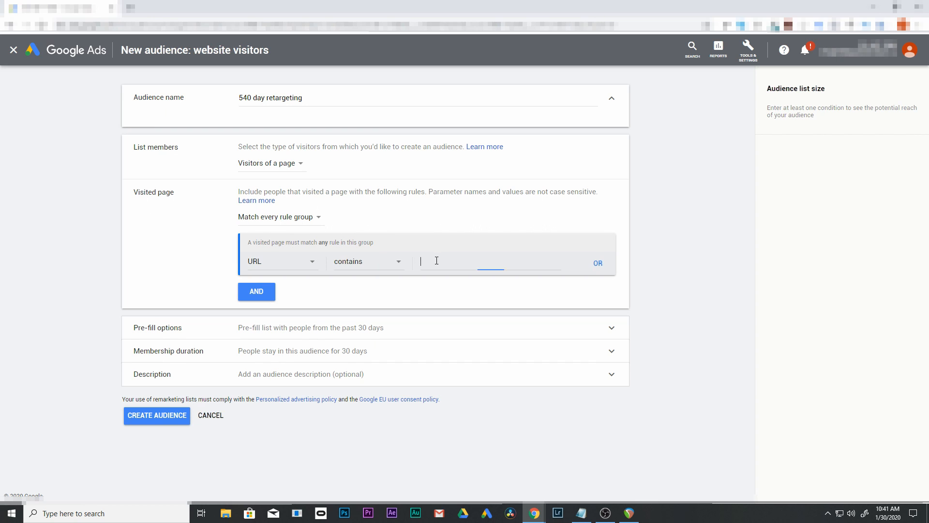
{"action": "type", "text": "/"}
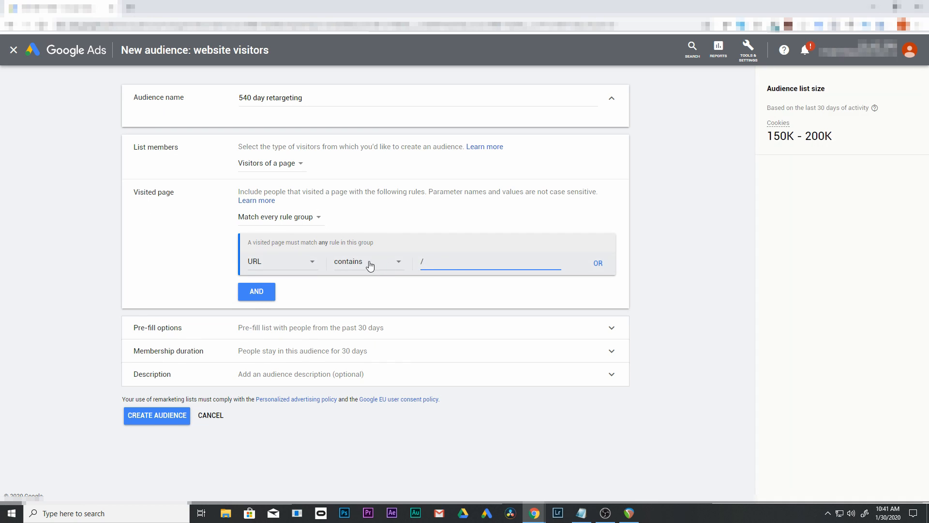
{"action": "mouse_move", "coordinate": [362, 263]}
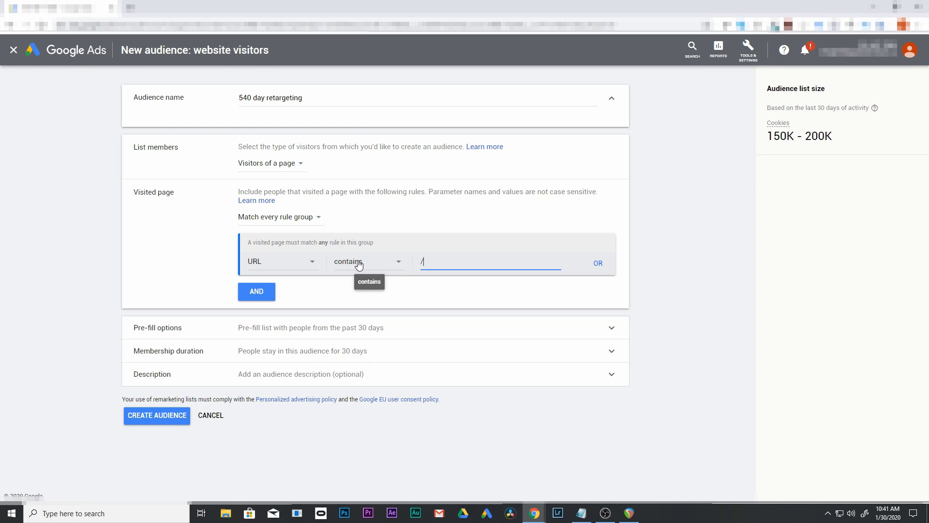
{"action": "mouse_move", "coordinate": [313, 283]}
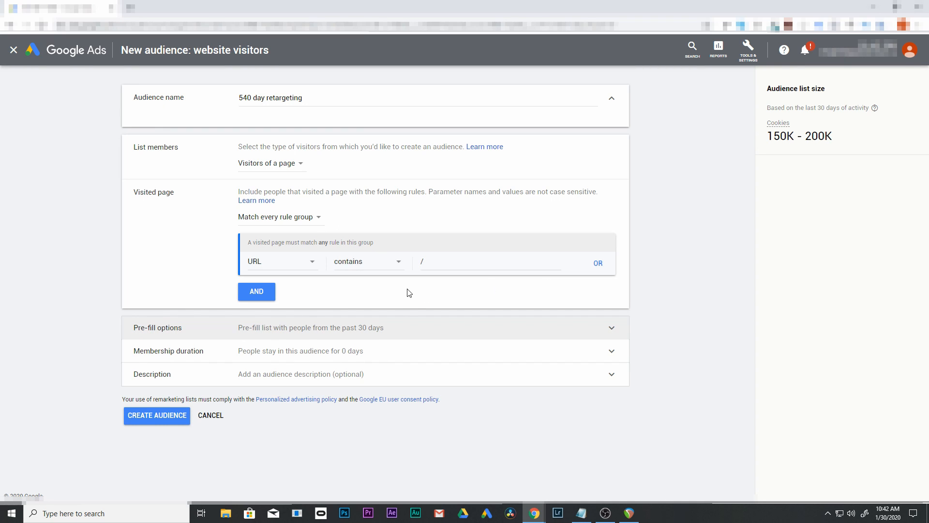
Set membership duration to 540 days, leaving the 30-day pre-fill unchanged.
{"action": "left_click", "coordinate": [310, 327]}
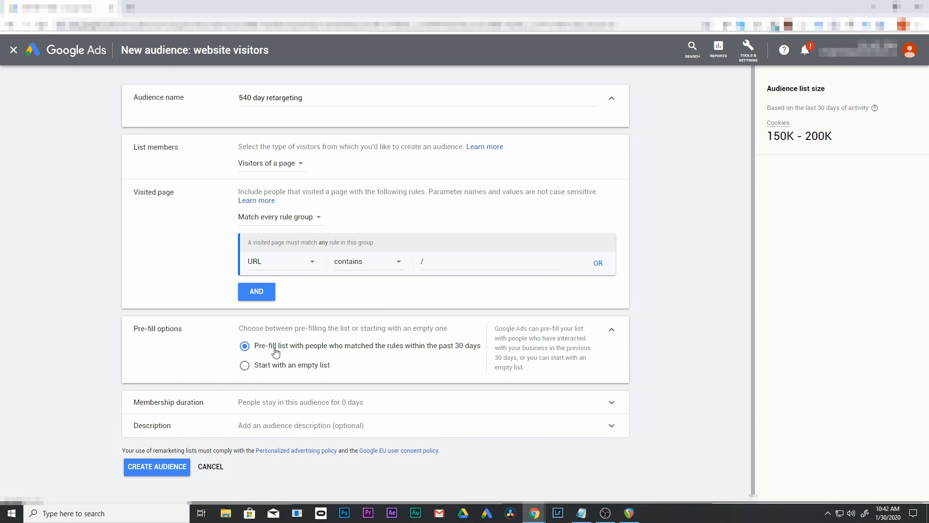
{"action": "mouse_move", "coordinate": [480, 348]}
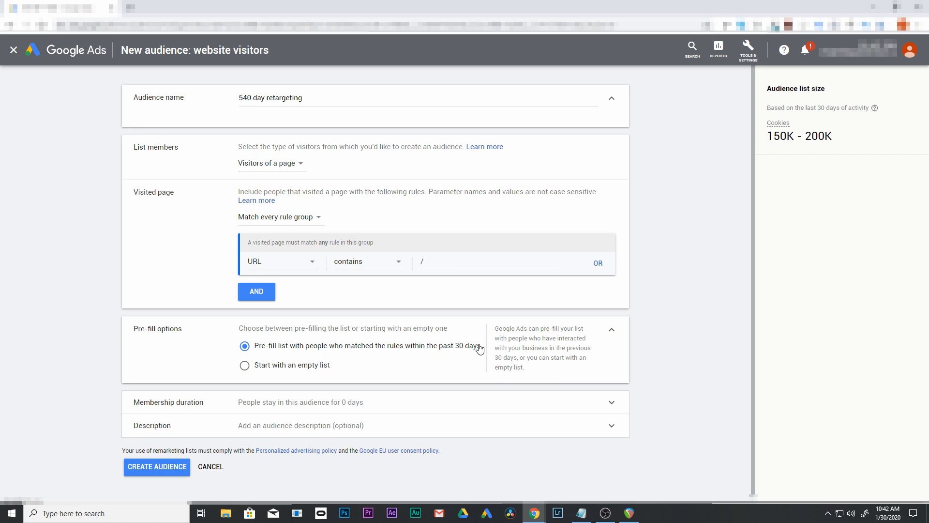
{"action": "mouse_move", "coordinate": [424, 309]}
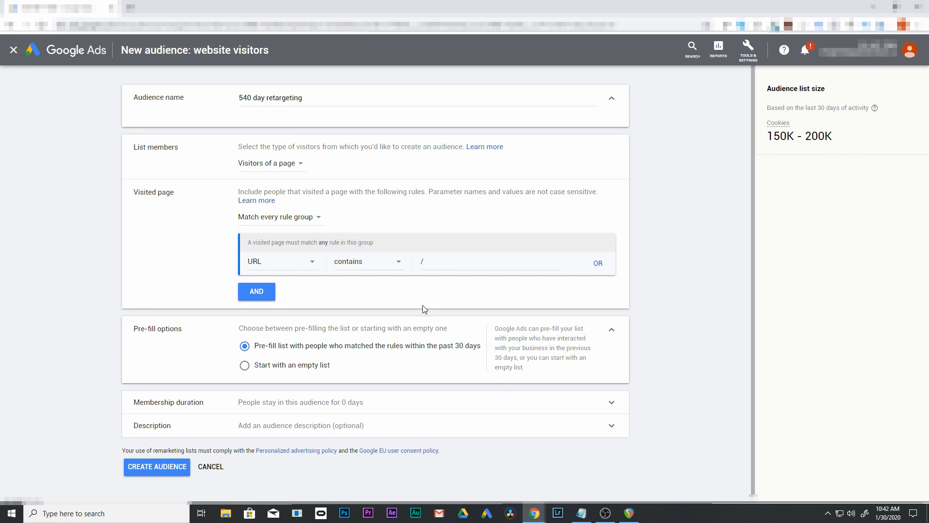
{"action": "mouse_move", "coordinate": [513, 336]}
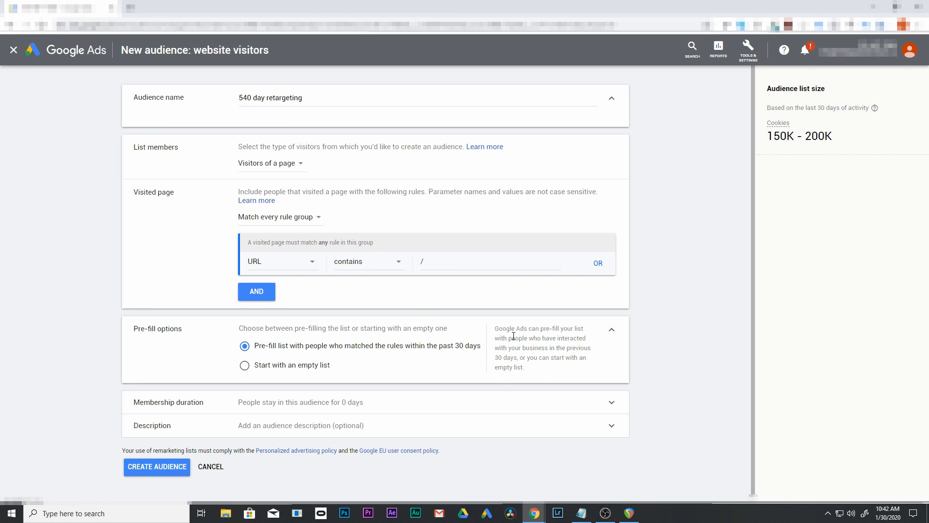
{"action": "mouse_move", "coordinate": [614, 333]}
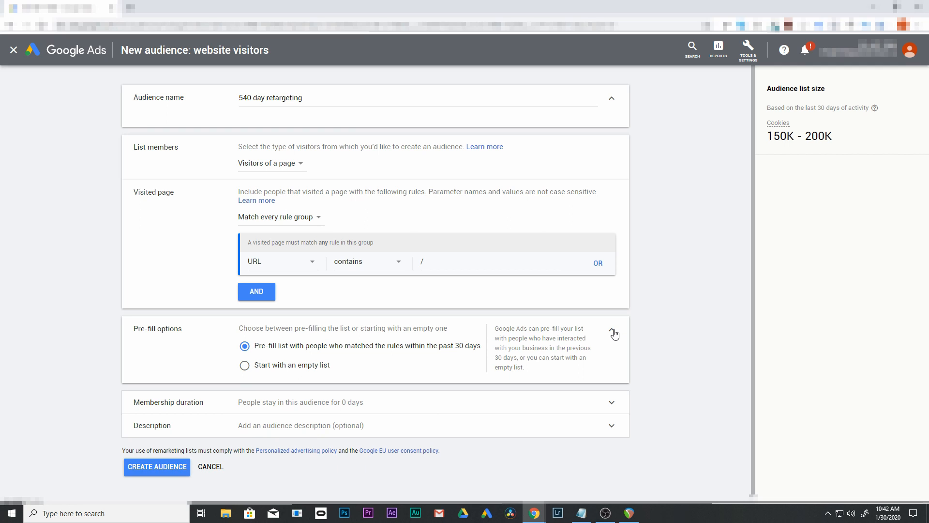
{"action": "left_click", "coordinate": [613, 332]}
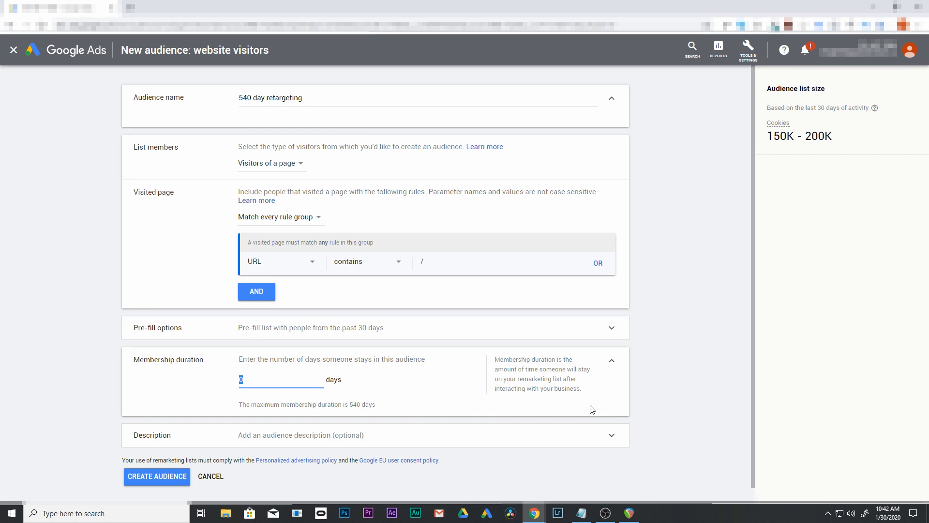
{"action": "type", "text": "540"}
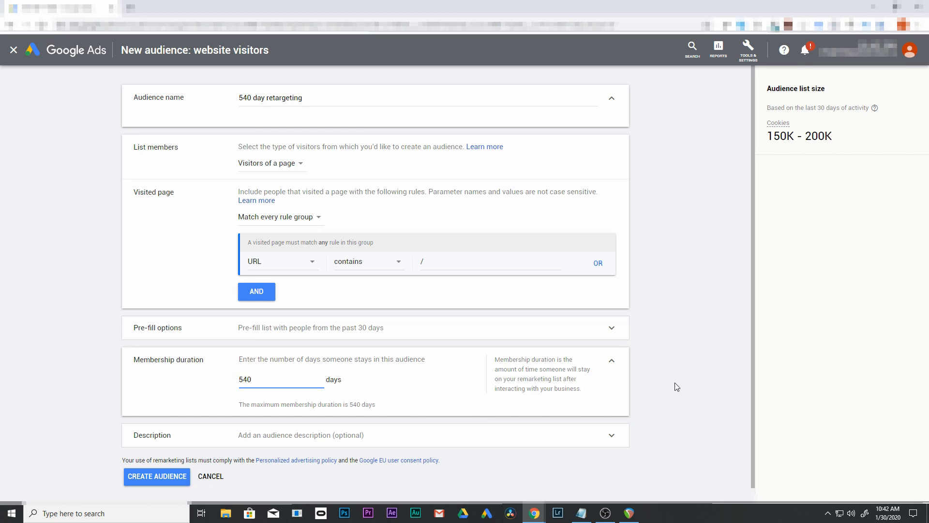
{"action": "mouse_move", "coordinate": [636, 368]}
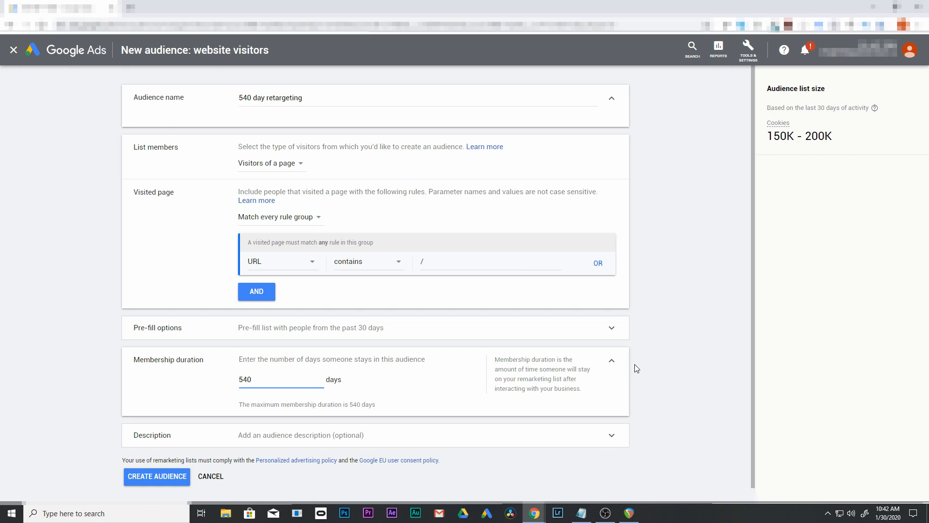
{"action": "mouse_move", "coordinate": [622, 361]}
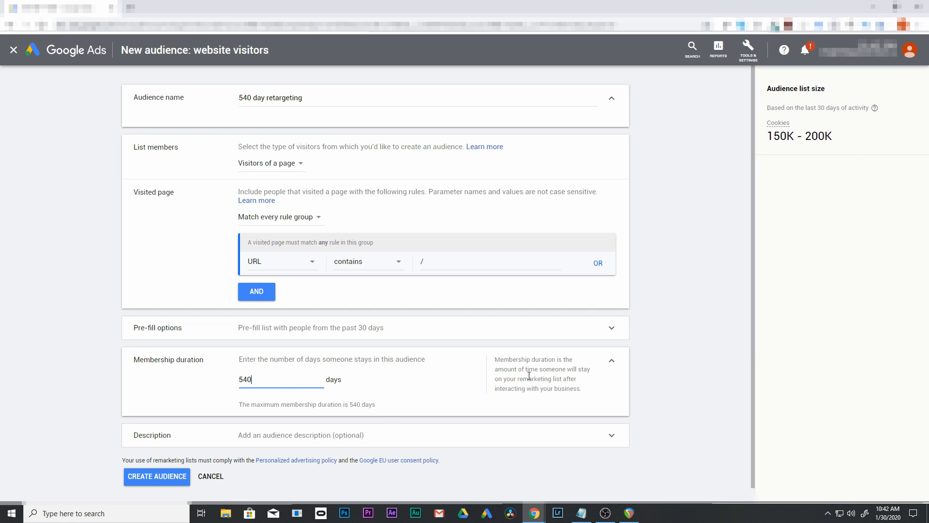
{"action": "mouse_move", "coordinate": [619, 362]}
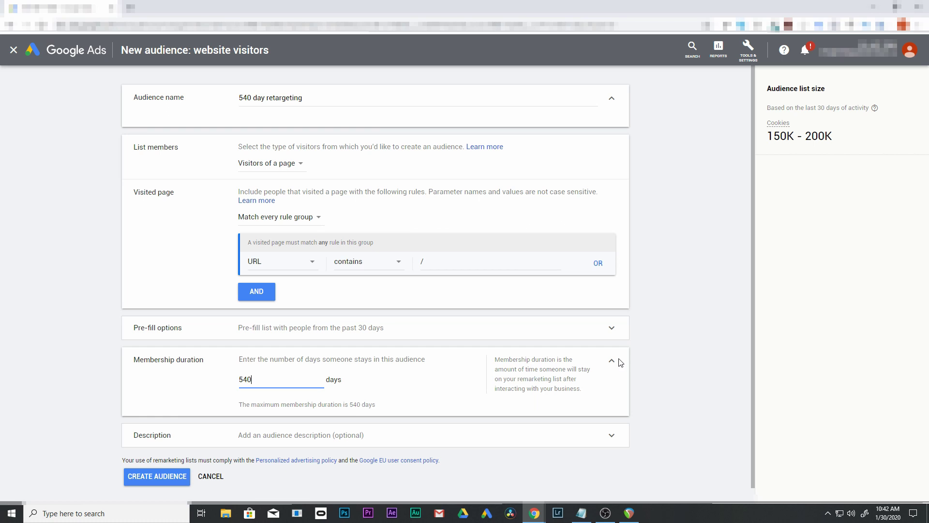
{"action": "left_click", "coordinate": [611, 362]}
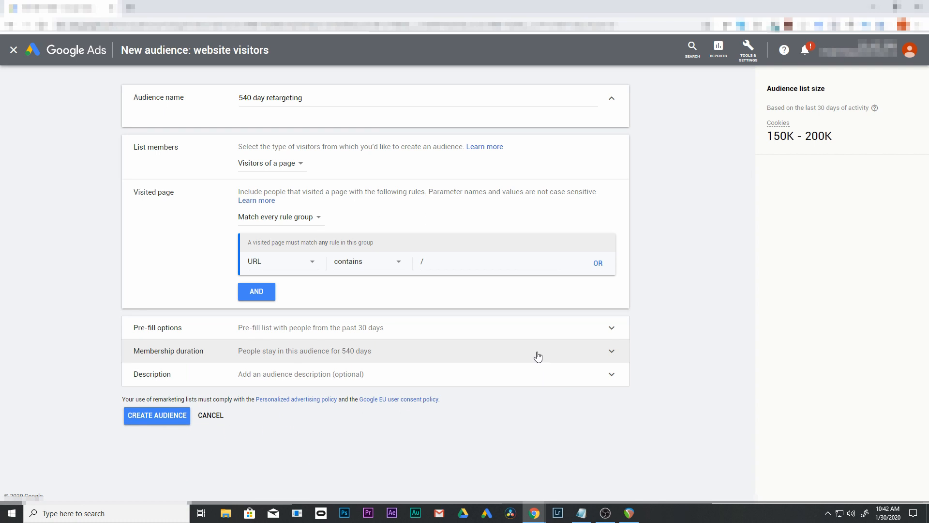
{"action": "mouse_move", "coordinate": [610, 359]}
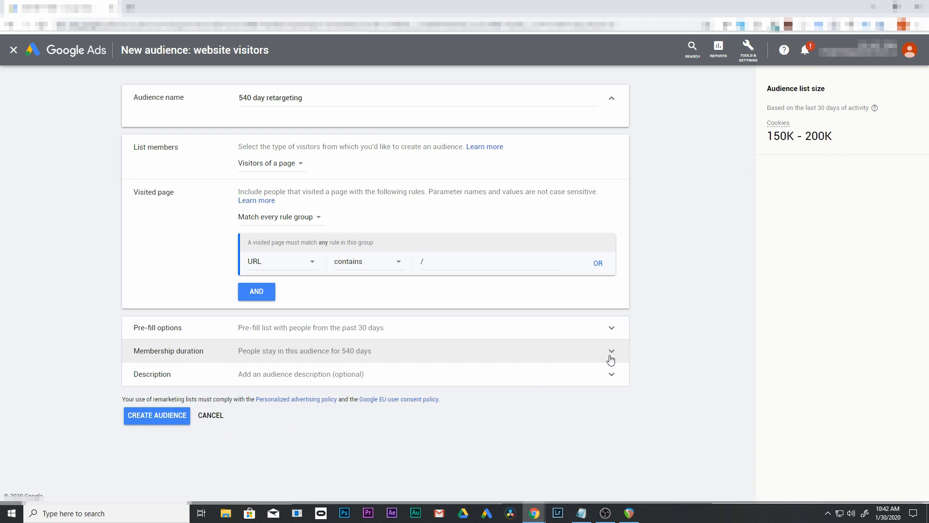
{"action": "mouse_move", "coordinate": [341, 380]}
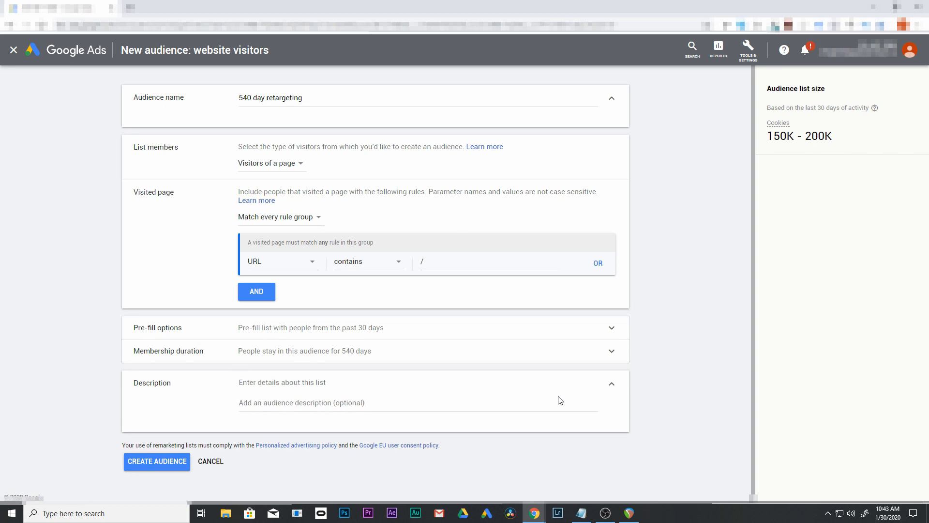
{"action": "mouse_move", "coordinate": [383, 396]}
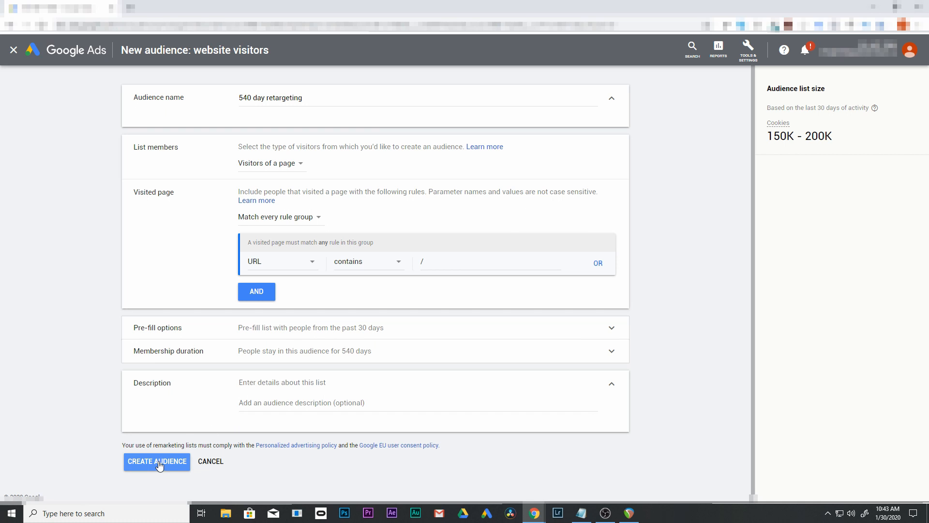
Submit the 540 day retargeting audience with CREATE AUDIENCE, description left blank.
{"action": "left_click", "coordinate": [156, 461]}
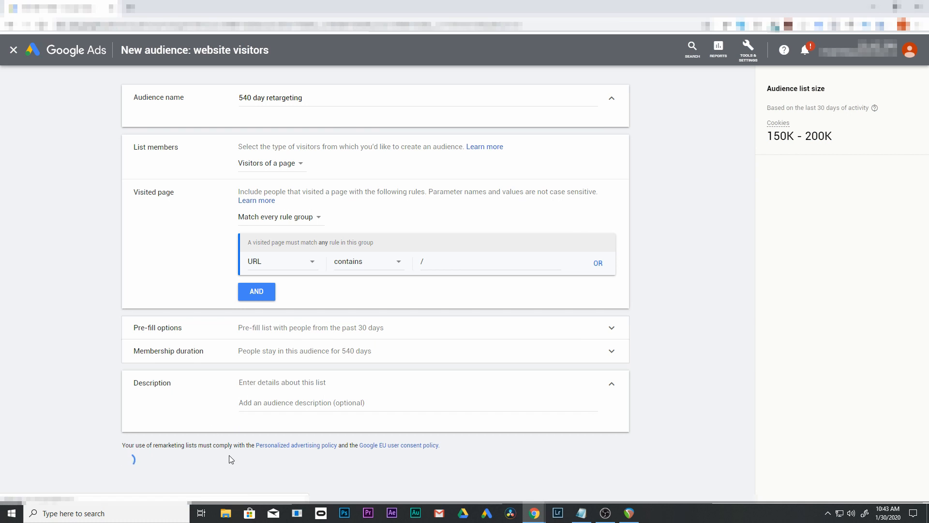
Confirm 540 day retargeting is listed under Remarketing with Populating status.
{"action": "left_click", "coordinate": [13, 49]}
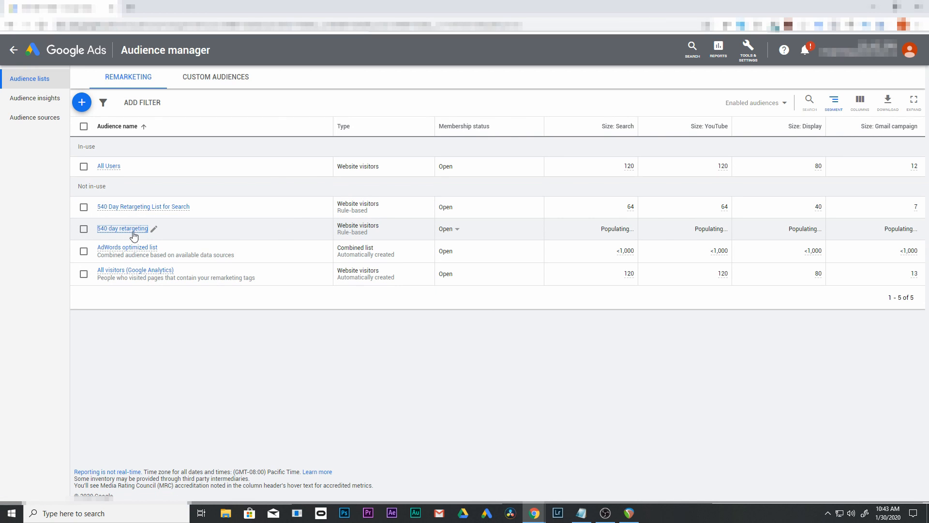
{"action": "left_click", "coordinate": [123, 228]}
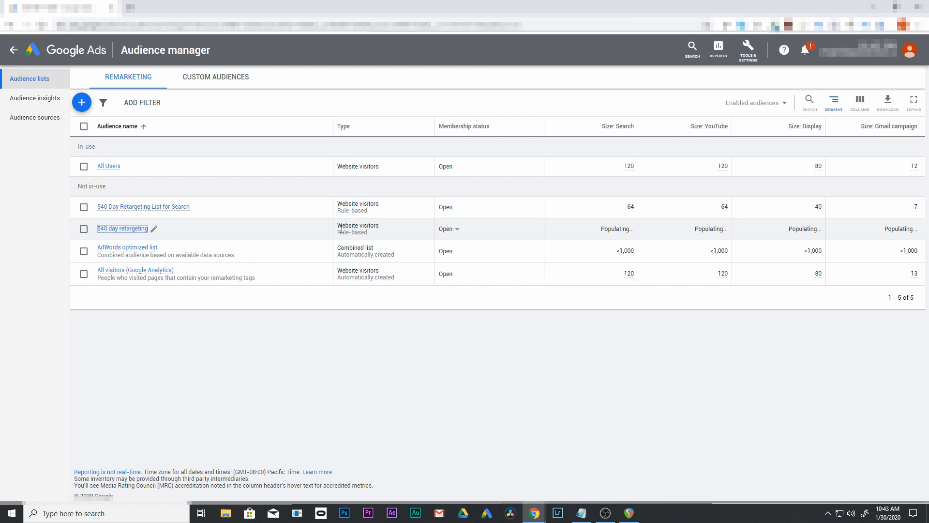
{"action": "mouse_move", "coordinate": [153, 229]}
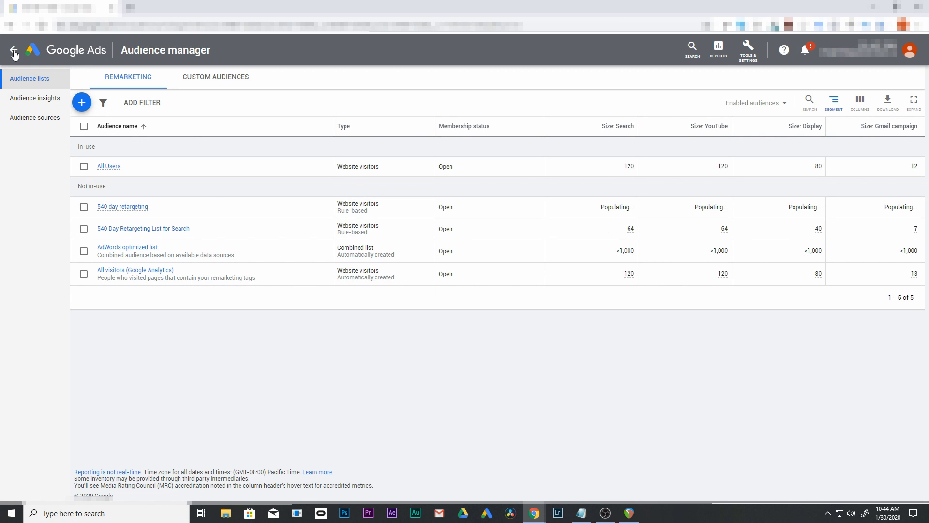
Go back to All campaigns, try Copy on Beta - 10x ROAS, then deselect it.
{"action": "left_click", "coordinate": [13, 50]}
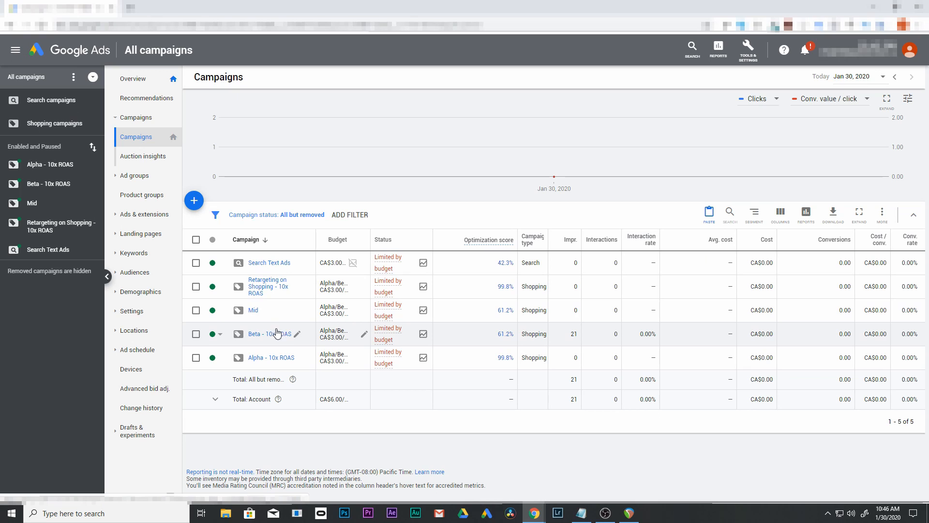
{"action": "left_click", "coordinate": [196, 333]}
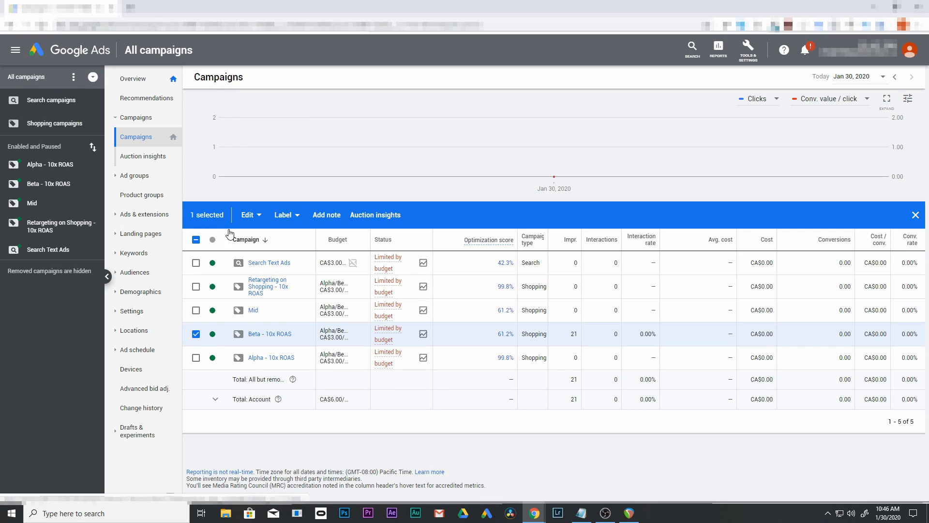
{"action": "left_click", "coordinate": [247, 215]}
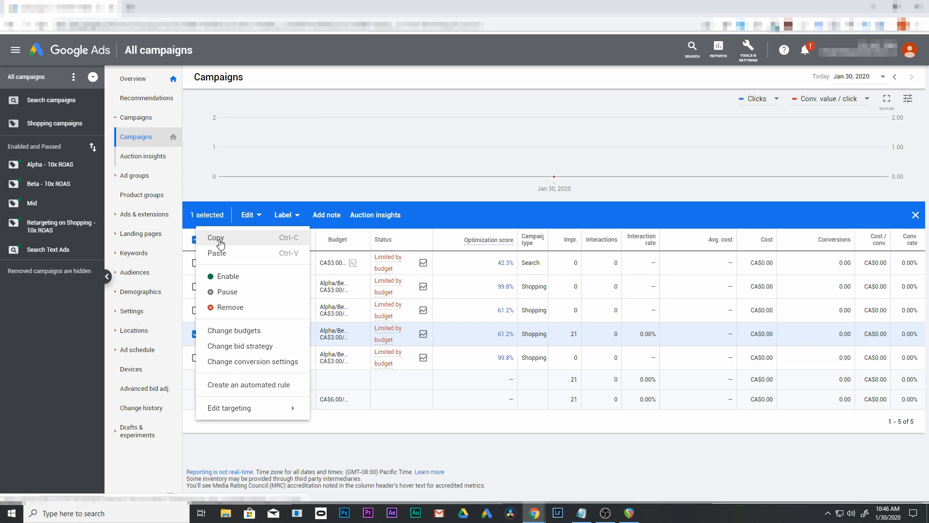
{"action": "left_click", "coordinate": [248, 215]}
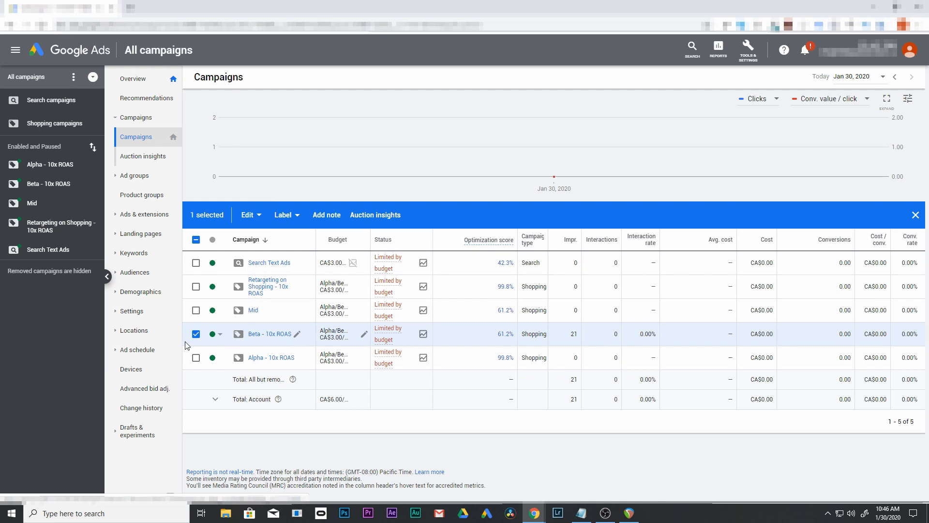
{"action": "left_click", "coordinate": [196, 333]}
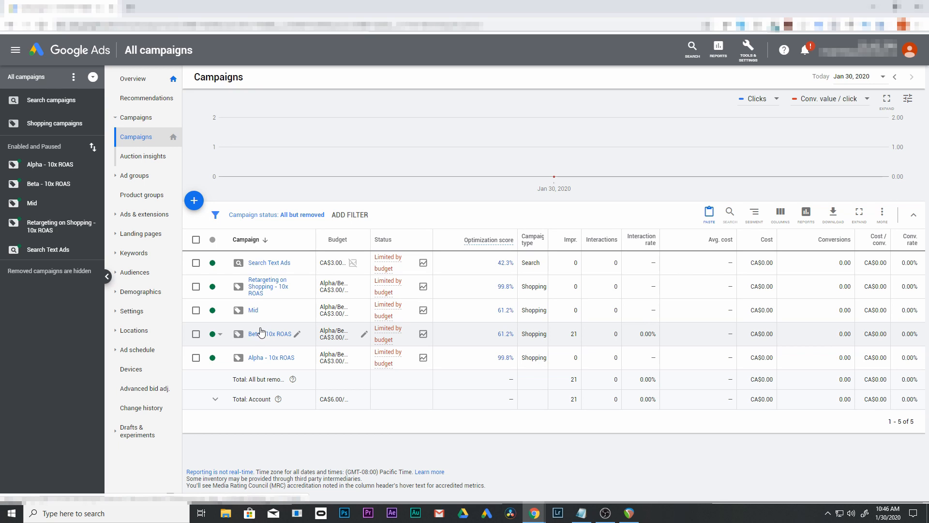
{"action": "mouse_move", "coordinate": [295, 267]}
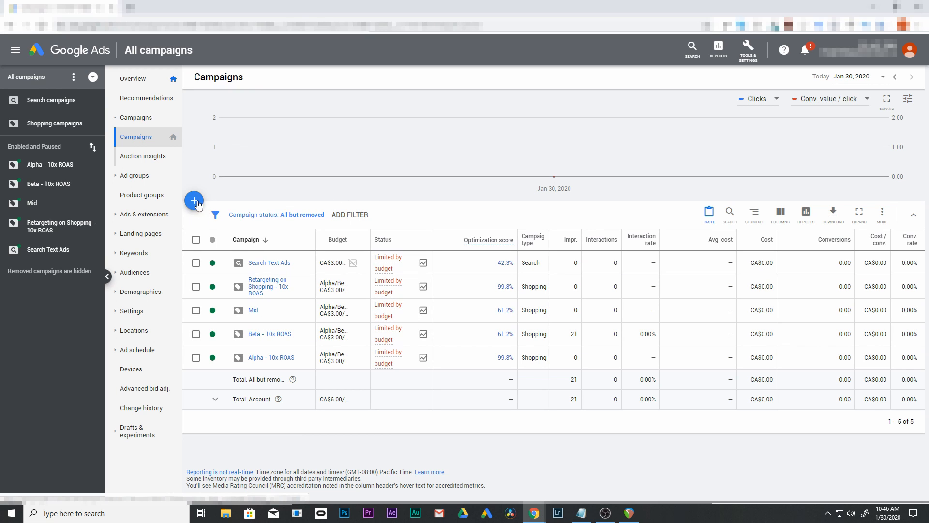
Create a Standard Shopping campaign without goal guidance and continue to its settings.
{"action": "left_click", "coordinate": [193, 201]}
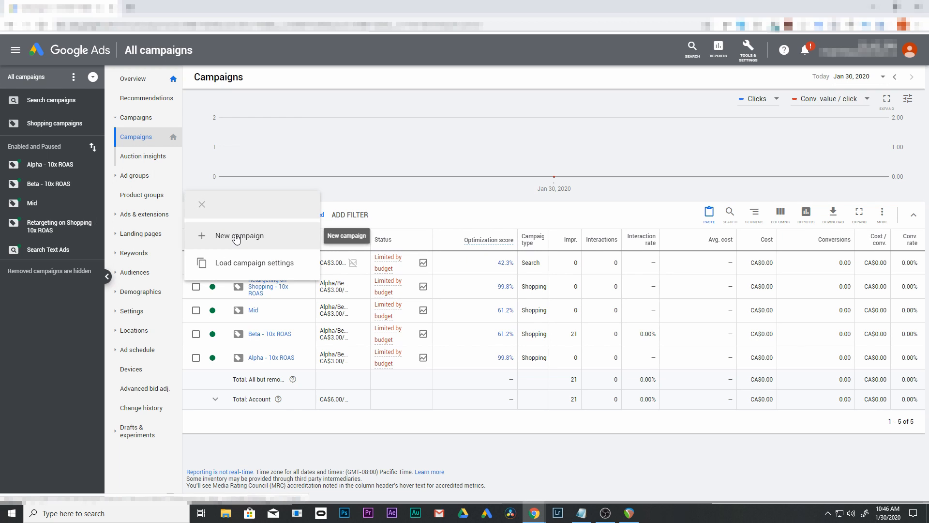
{"action": "left_click", "coordinate": [240, 235]}
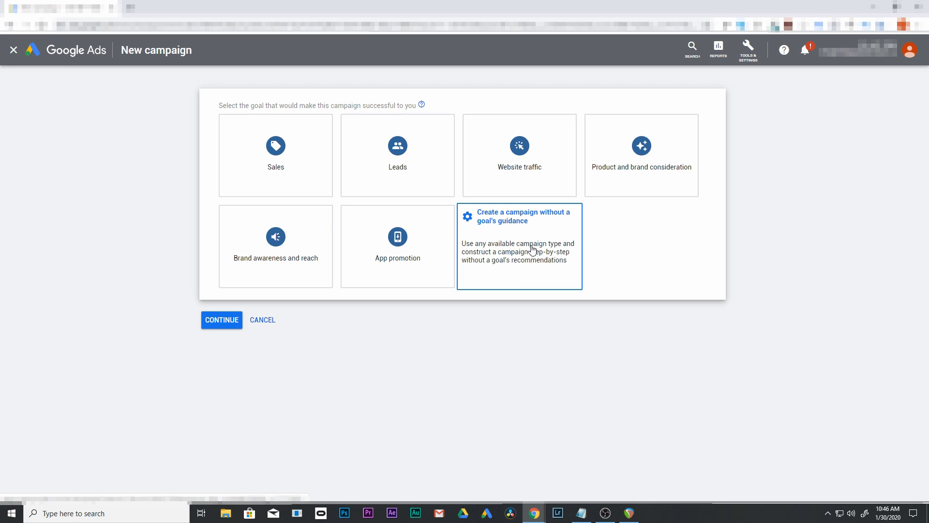
{"action": "left_click", "coordinate": [519, 246]}
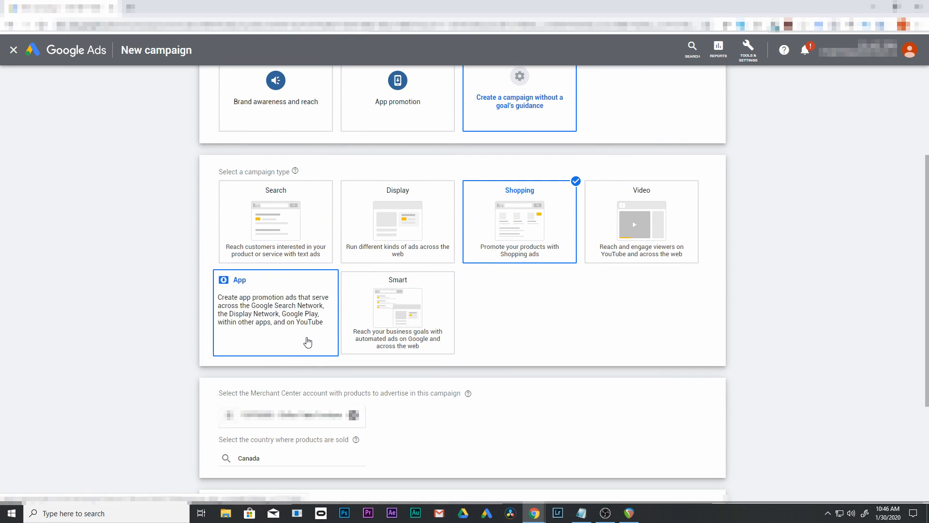
{"action": "scroll", "scroll_direction": "down", "scroll_amount": 3}
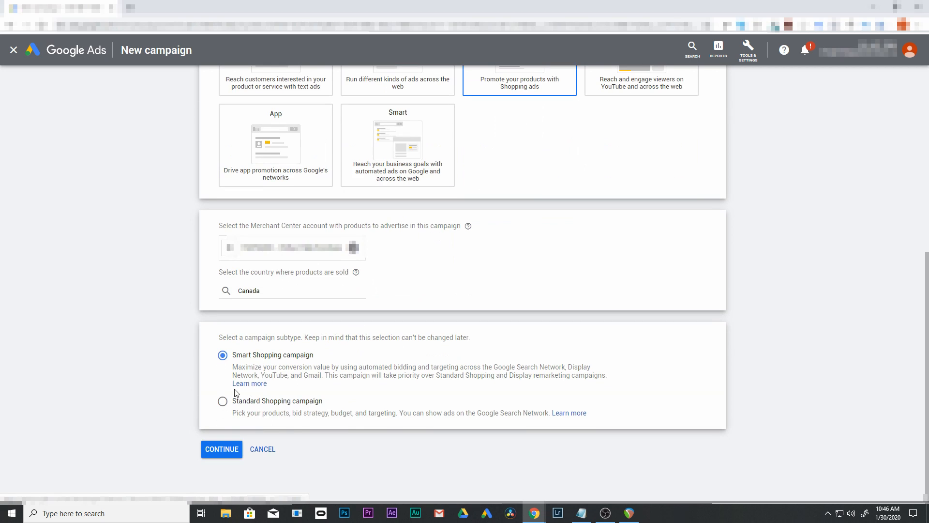
{"action": "left_click", "coordinate": [222, 400]}
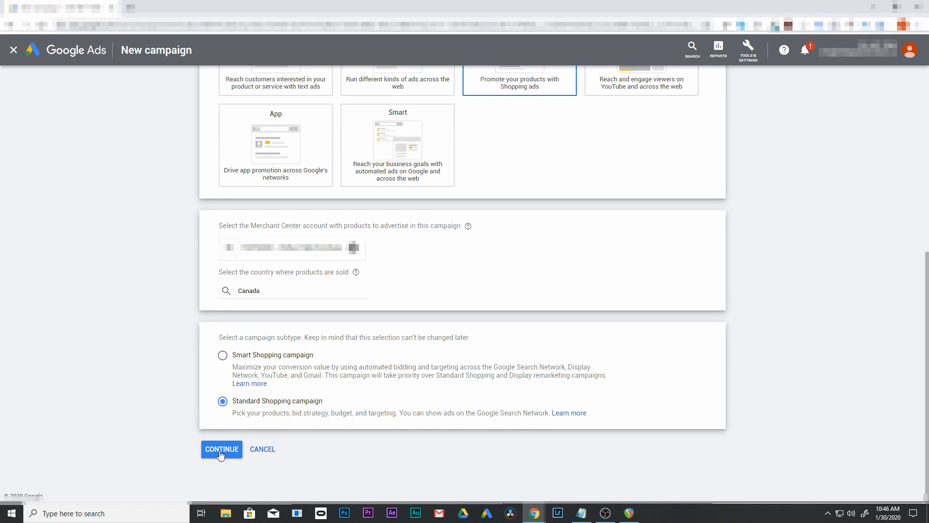
{"action": "left_click", "coordinate": [221, 449]}
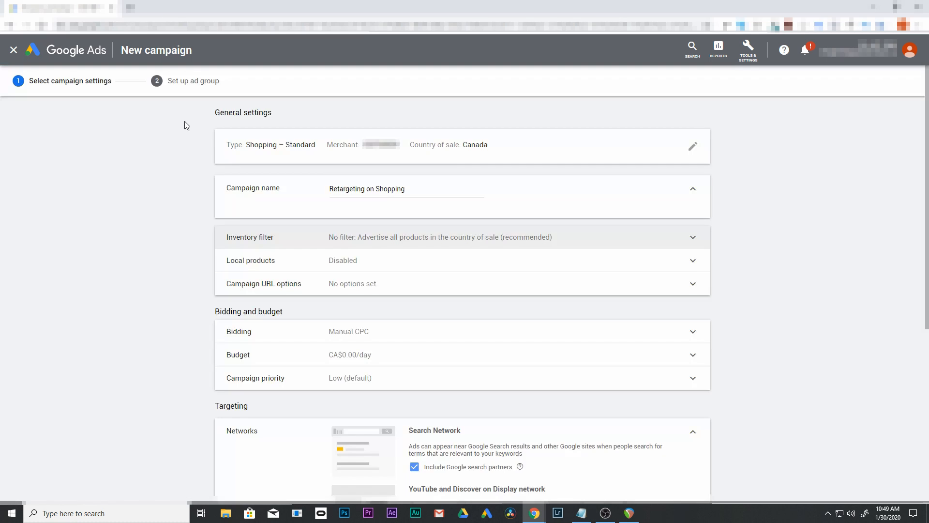
{"action": "mouse_move", "coordinate": [372, 188]}
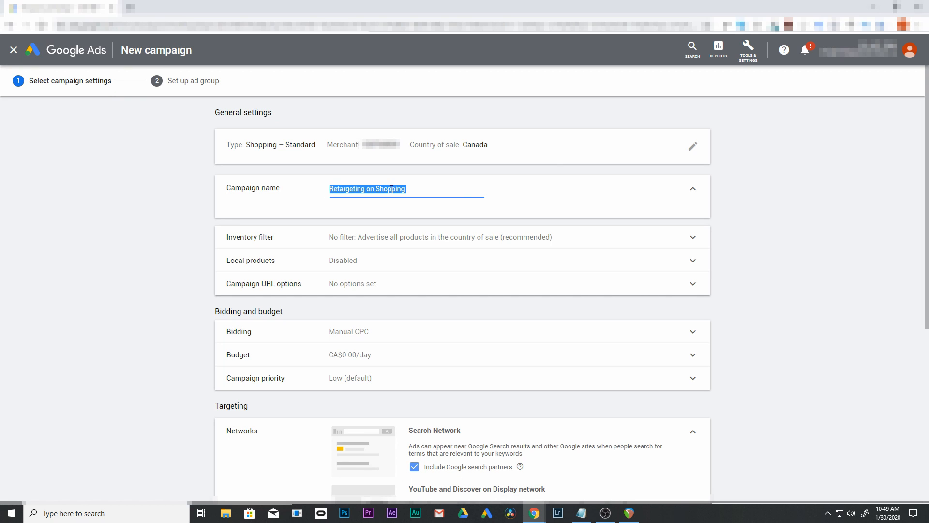
Keep Manual CPC without Enhanced CPC and apply the shared Alpha/Beta CA$3.00 budget.
{"action": "scroll", "scroll_direction": "down", "scroll_amount": 3}
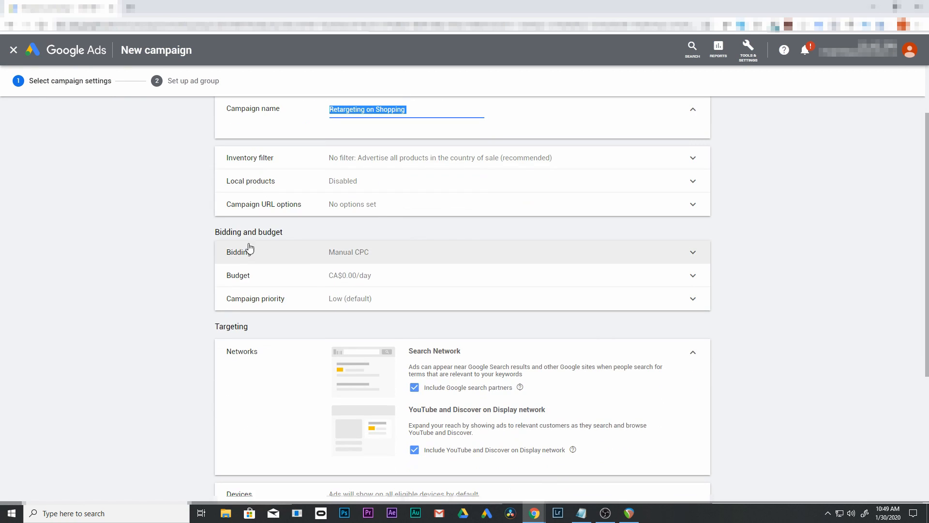
{"action": "mouse_move", "coordinate": [691, 259]}
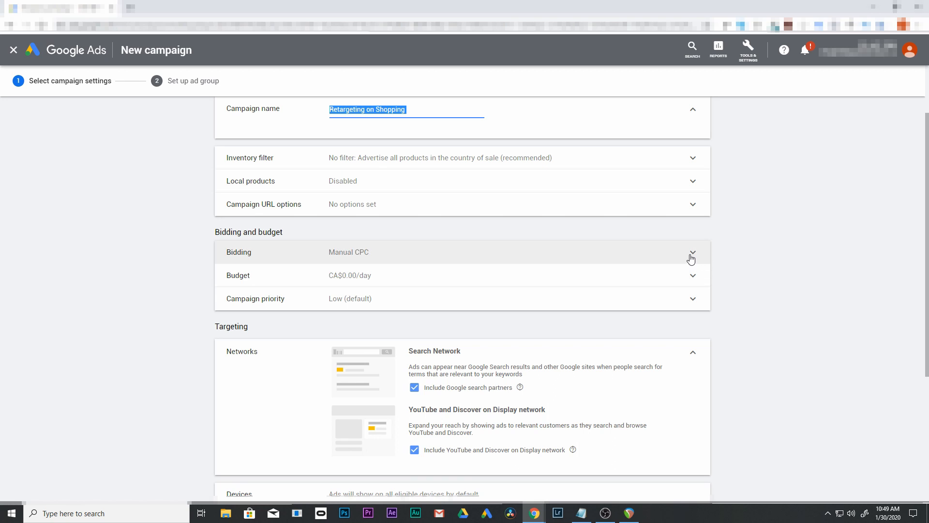
{"action": "left_click", "coordinate": [691, 252]}
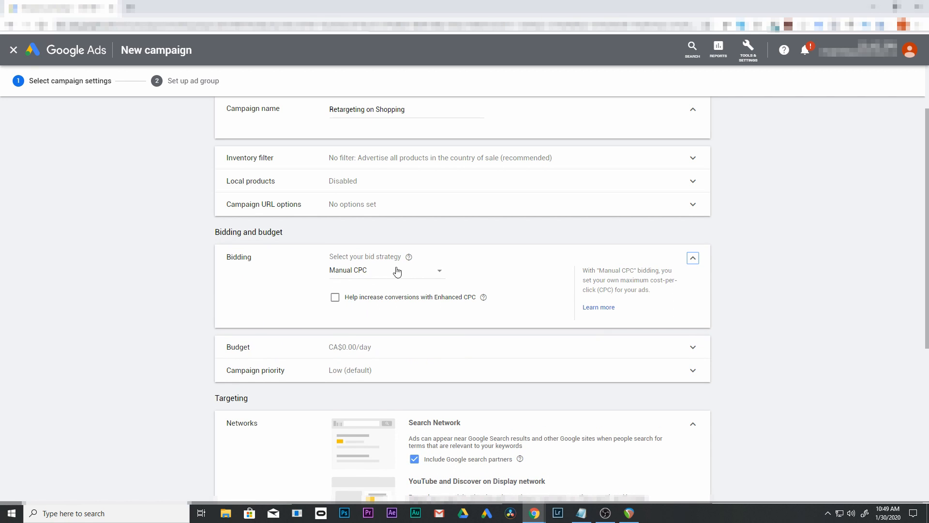
{"action": "mouse_move", "coordinate": [333, 304]}
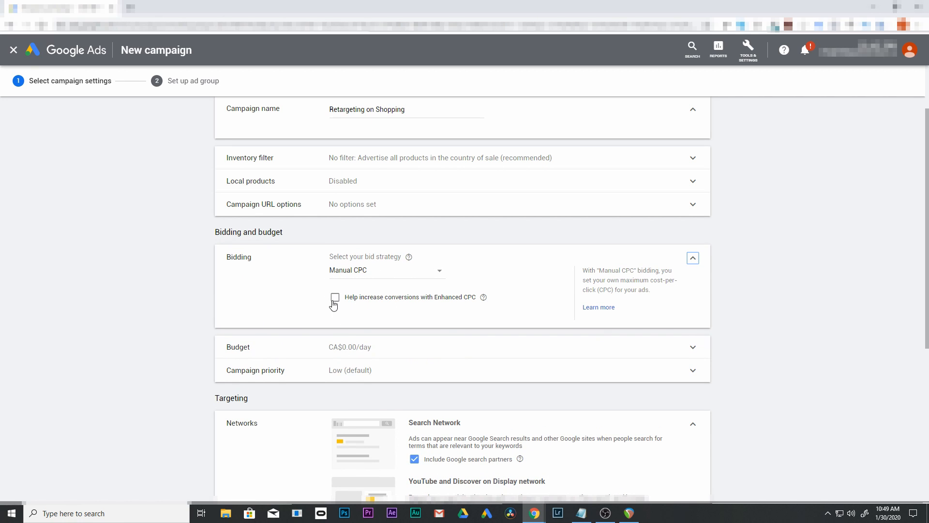
{"action": "mouse_move", "coordinate": [395, 307]}
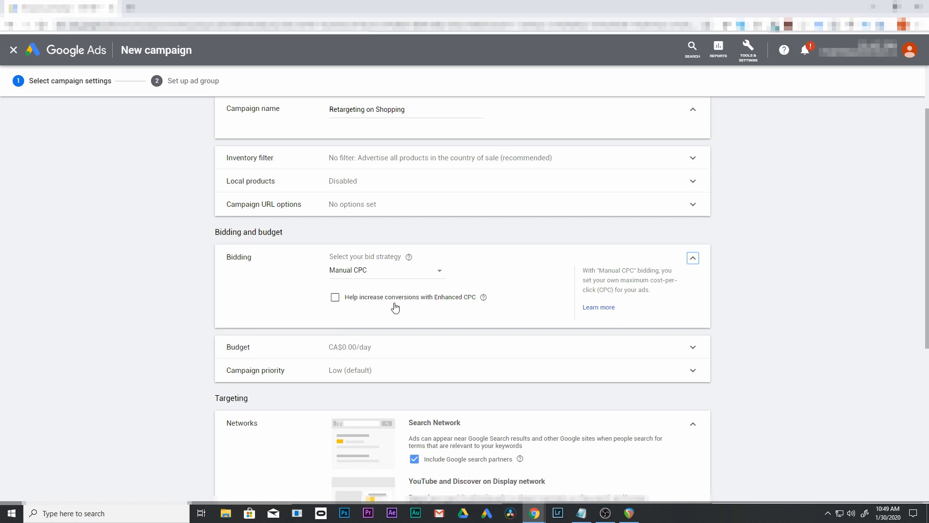
{"action": "mouse_move", "coordinate": [346, 301]}
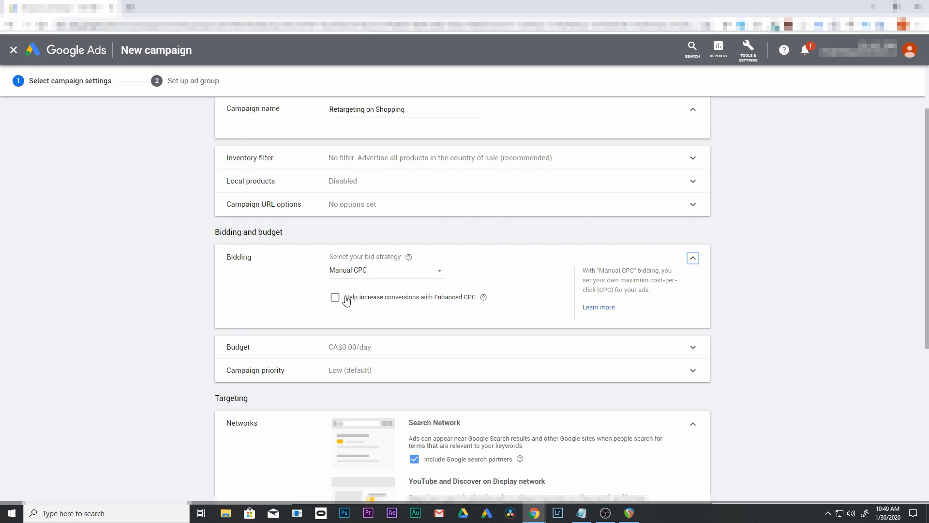
{"action": "mouse_move", "coordinate": [418, 298]}
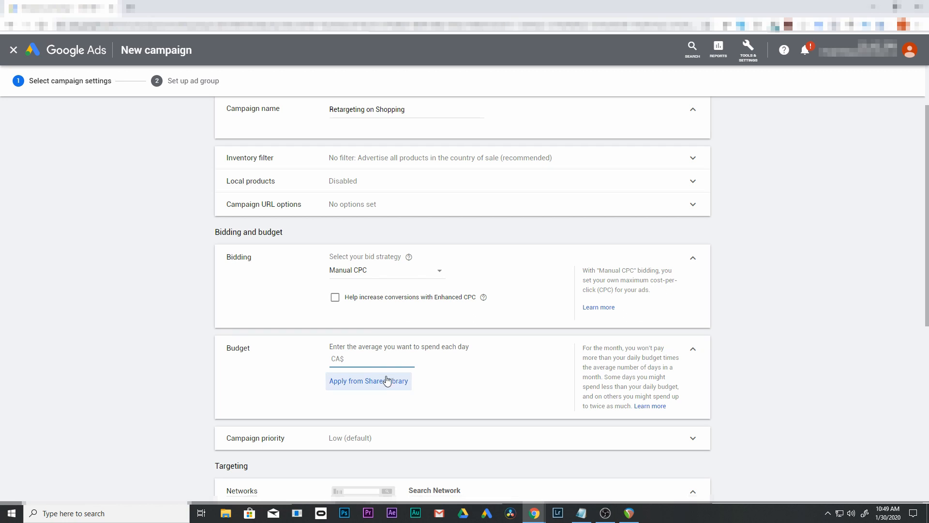
{"action": "mouse_move", "coordinate": [354, 388]}
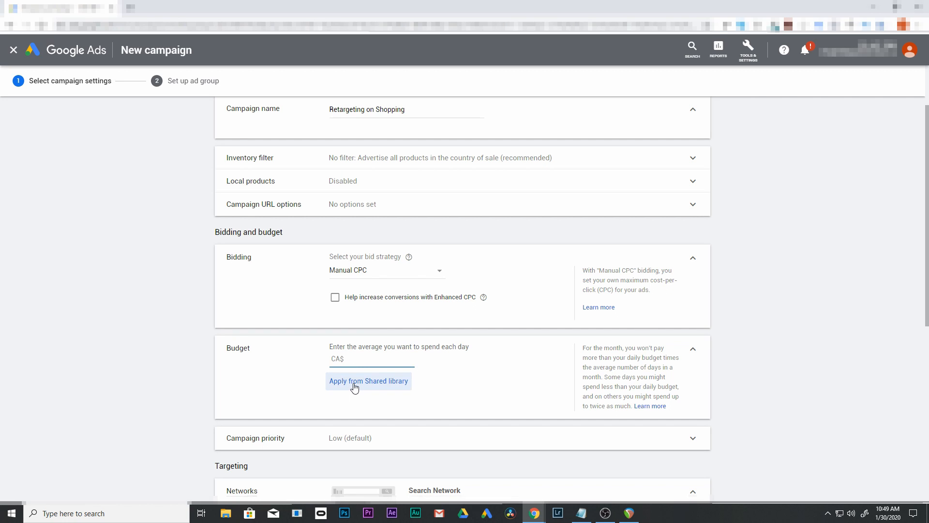
{"action": "left_click", "coordinate": [367, 380]}
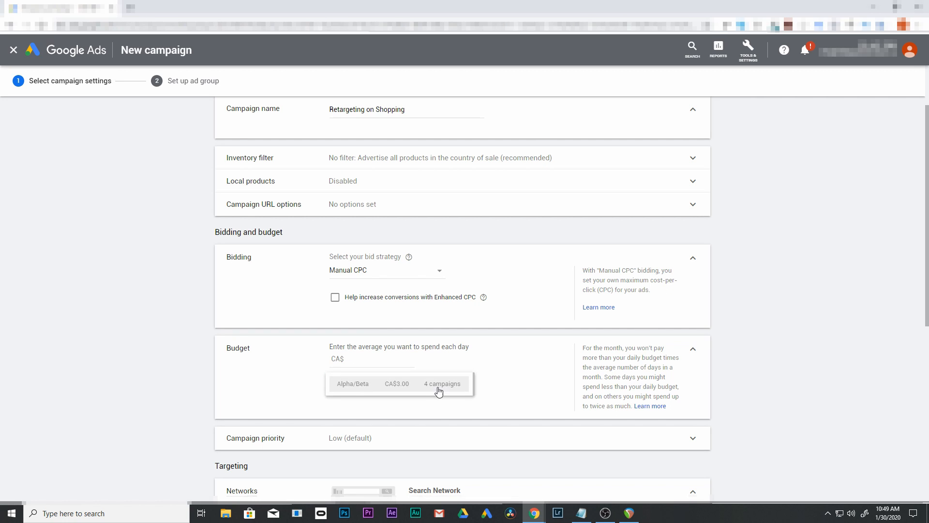
{"action": "left_click", "coordinate": [395, 384]}
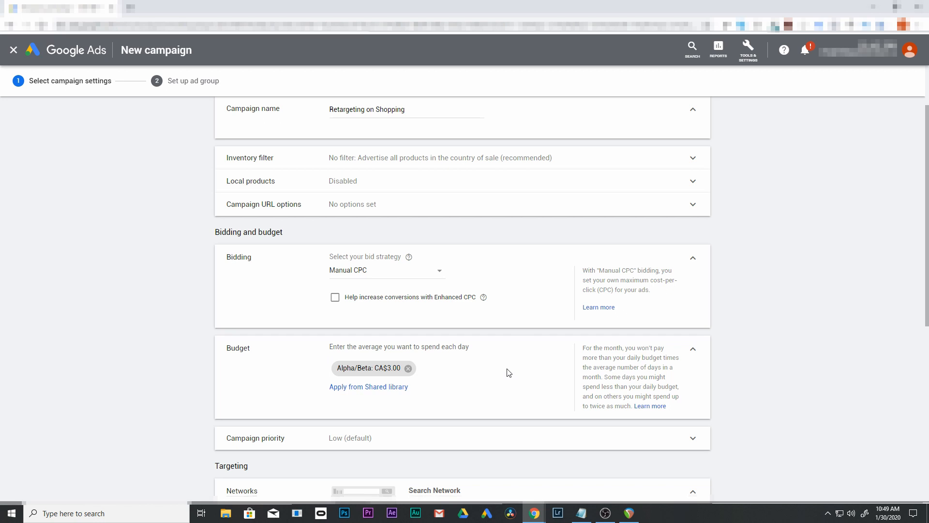
{"action": "scroll", "scroll_direction": "down", "scroll_amount": 3}
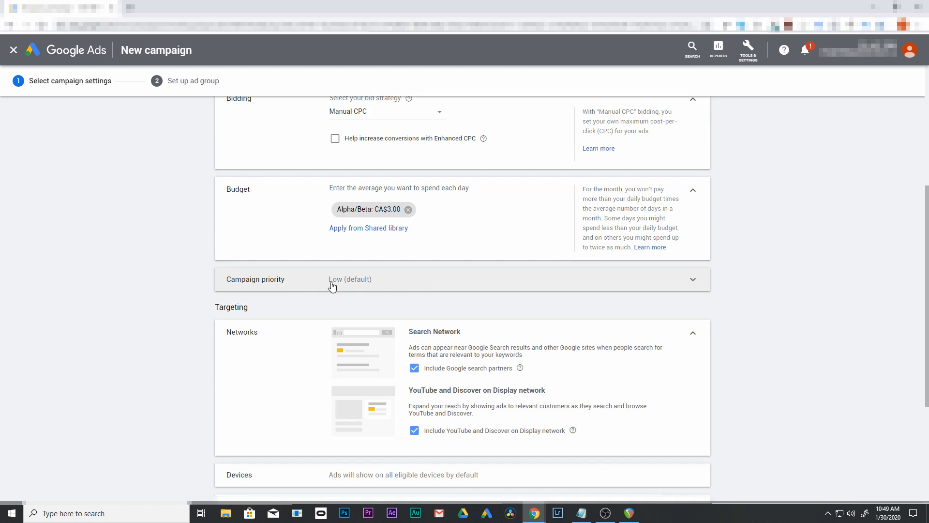
{"action": "mouse_move", "coordinate": [499, 276]}
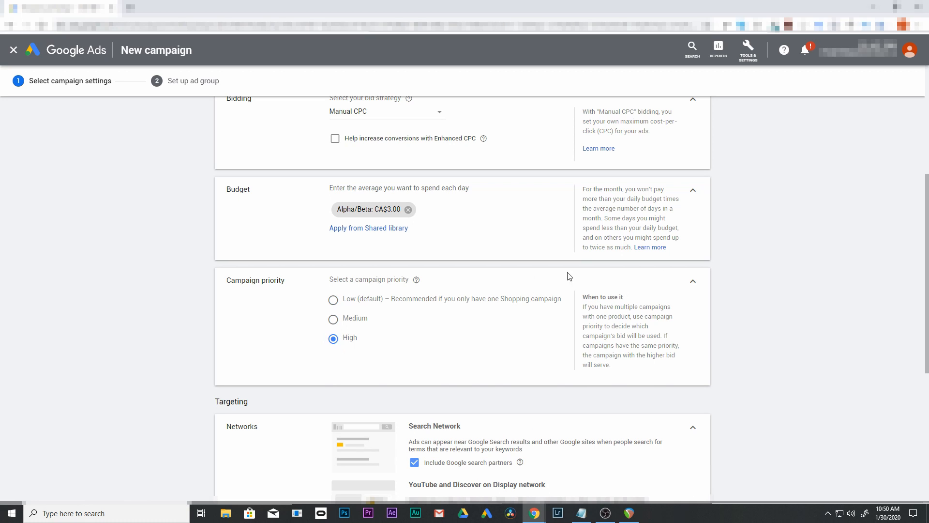
{"action": "mouse_move", "coordinate": [513, 312]}
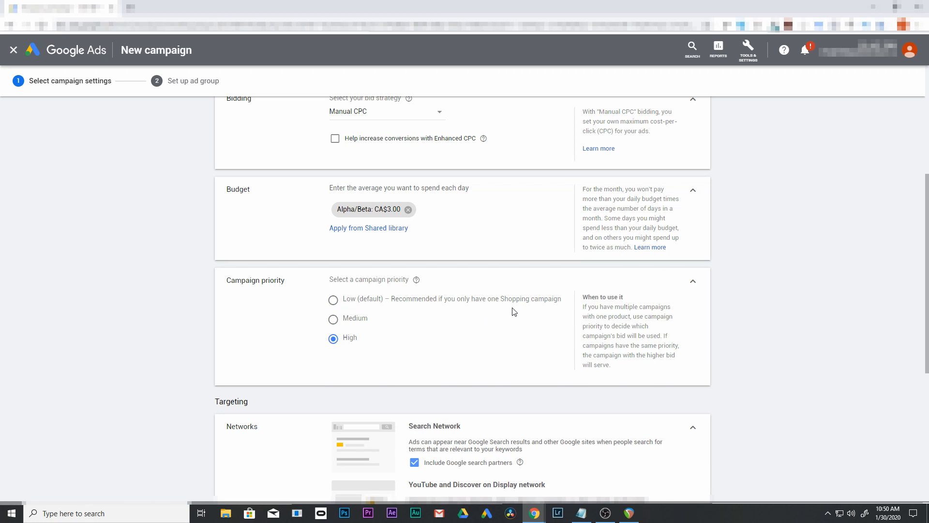
{"action": "mouse_move", "coordinate": [301, 316]}
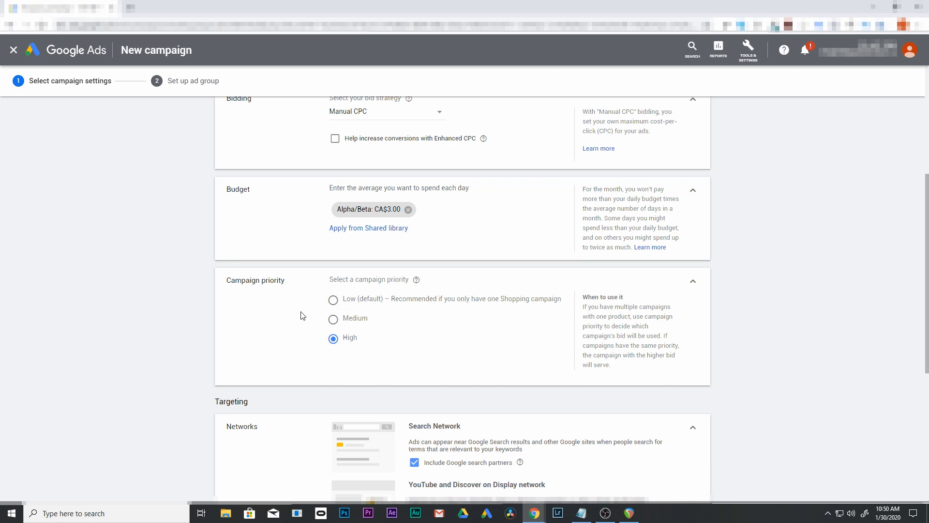
{"action": "mouse_move", "coordinate": [626, 324]}
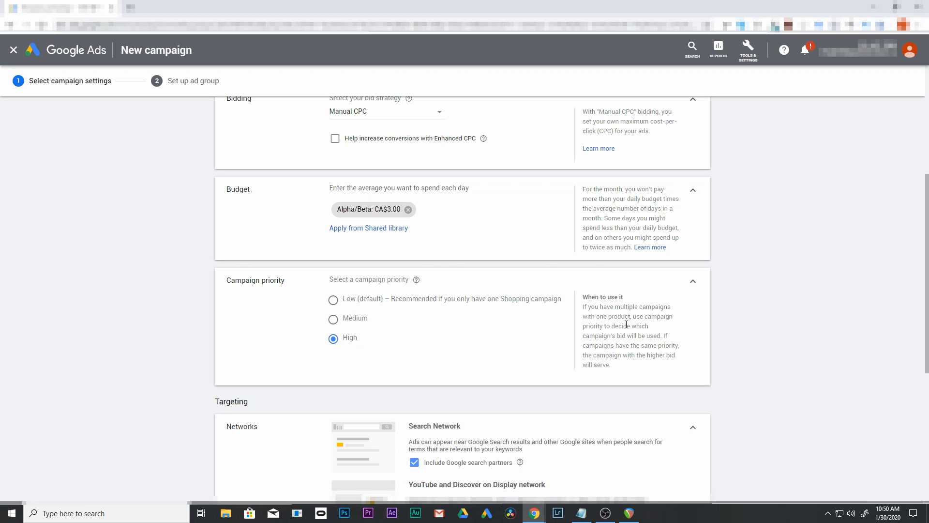
{"action": "mouse_move", "coordinate": [335, 361]}
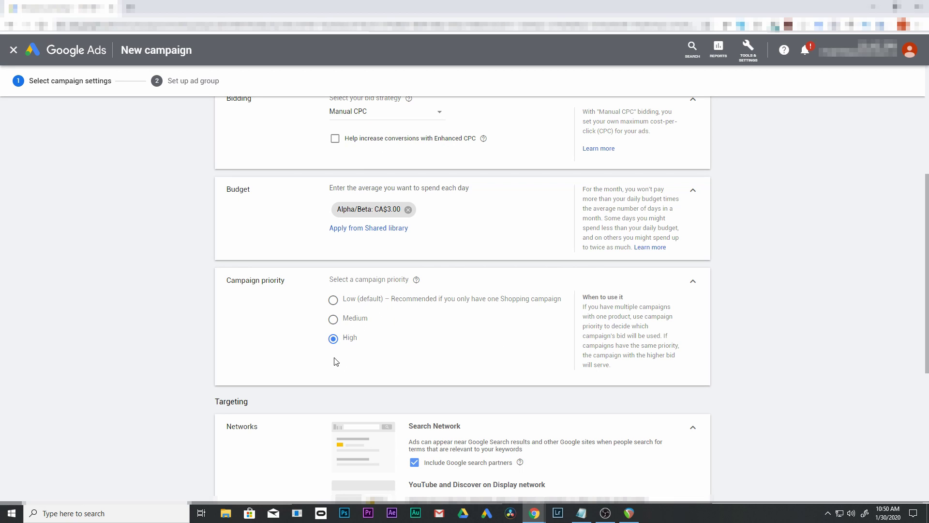
{"action": "mouse_move", "coordinate": [380, 316]}
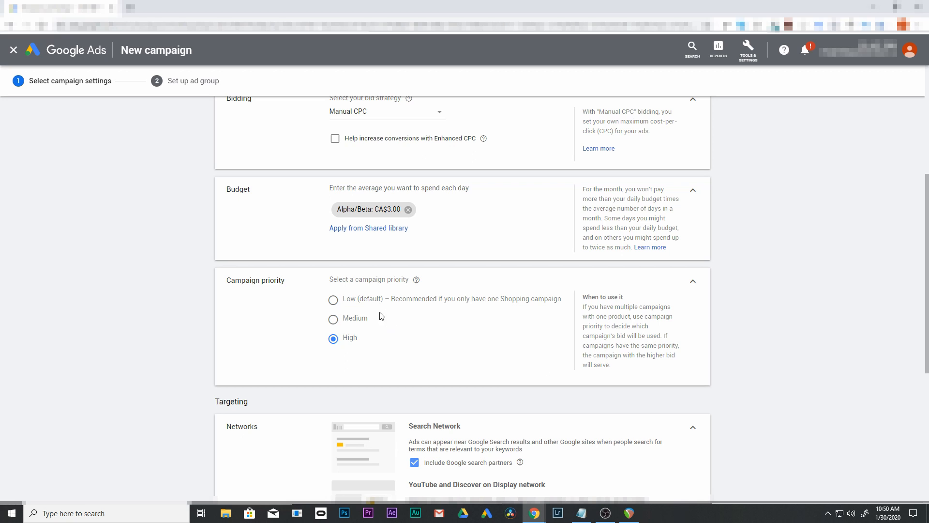
{"action": "mouse_move", "coordinate": [334, 330]}
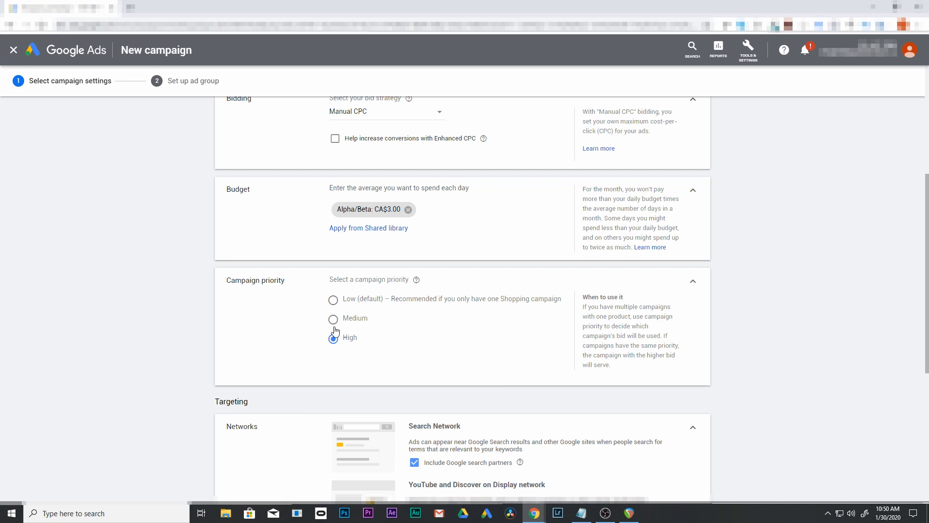
{"action": "mouse_move", "coordinate": [361, 330]}
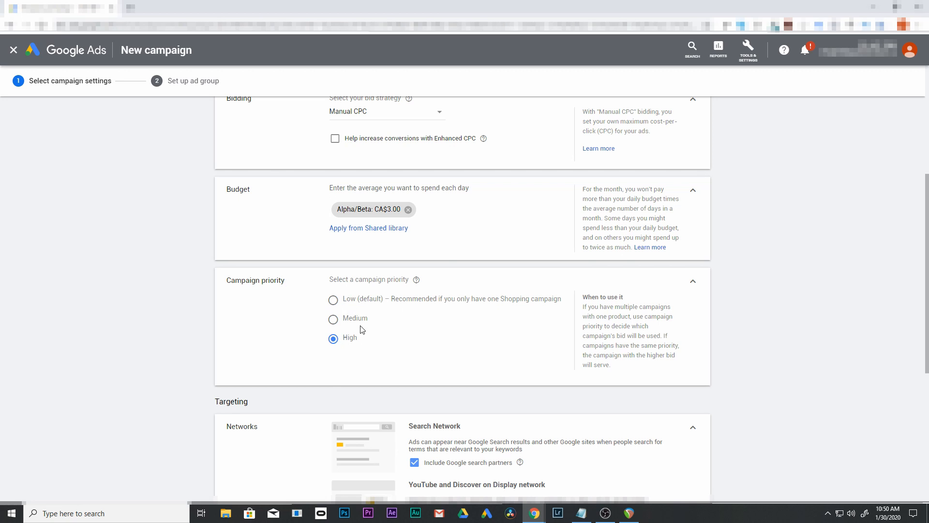
{"action": "mouse_move", "coordinate": [343, 343]}
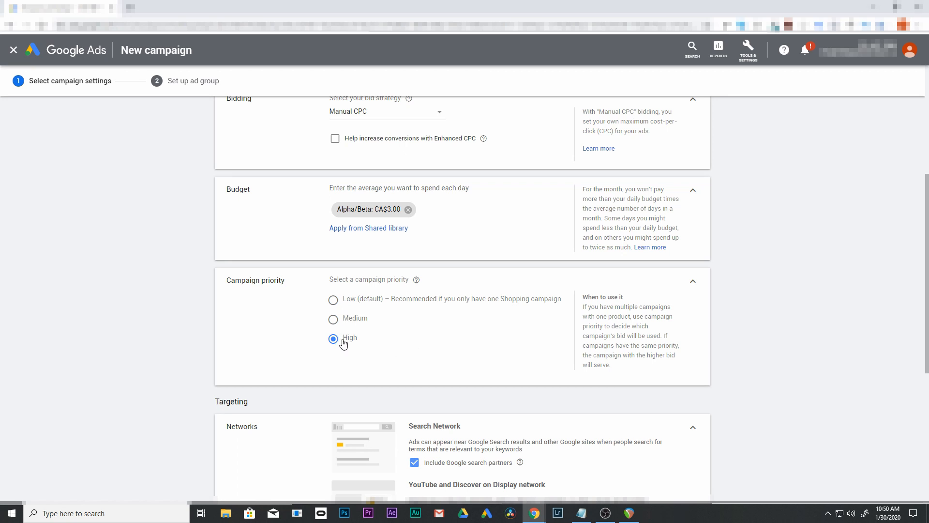
{"action": "mouse_move", "coordinate": [701, 287]}
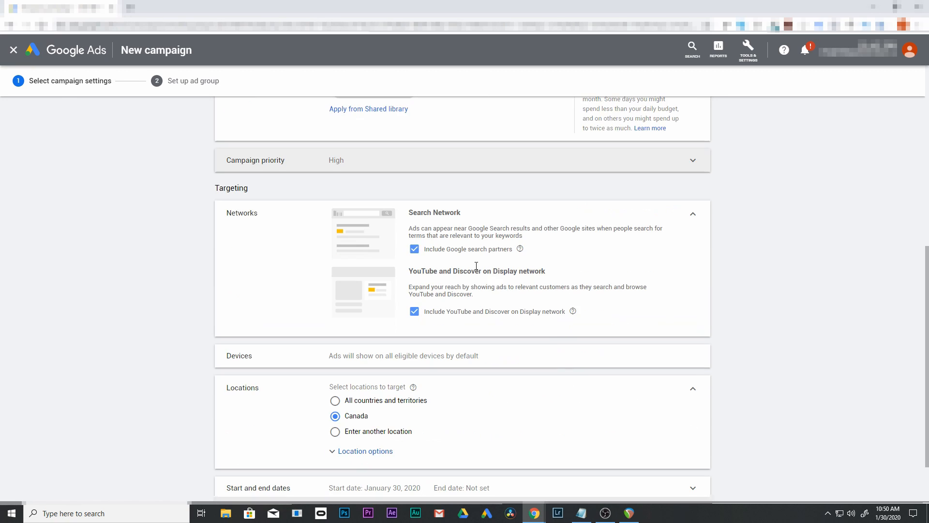
{"action": "mouse_move", "coordinate": [430, 299]}
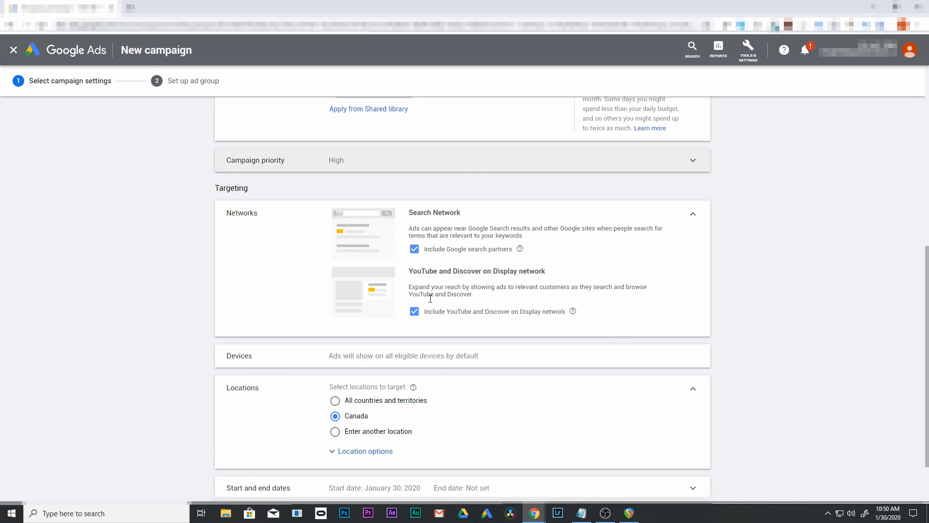
Exclude YouTube/Discover and Google search partners networks, then save and continue.
{"action": "left_click", "coordinate": [414, 311]}
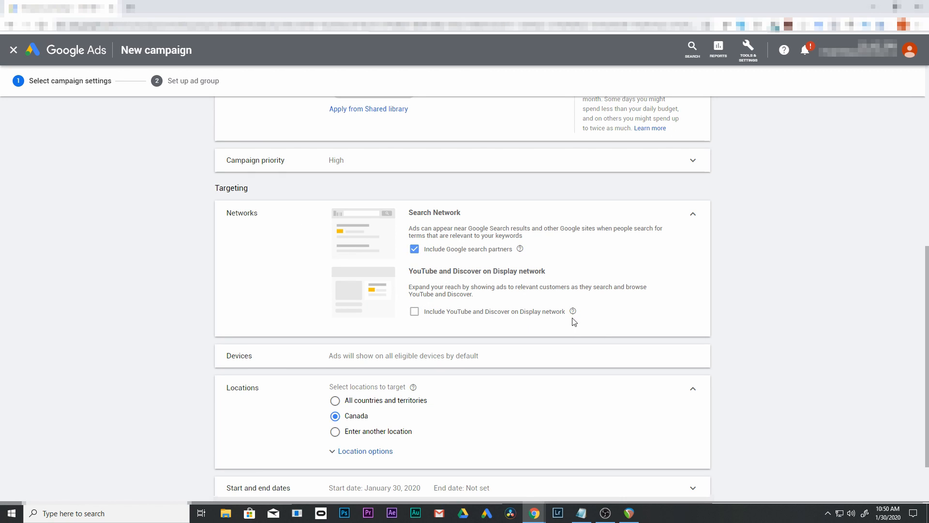
{"action": "mouse_move", "coordinate": [487, 258]}
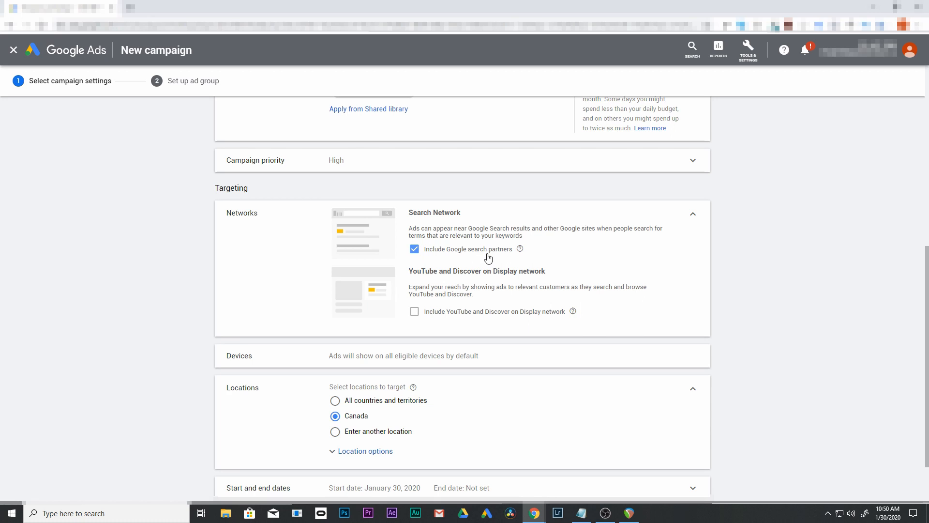
{"action": "left_click", "coordinate": [414, 249]}
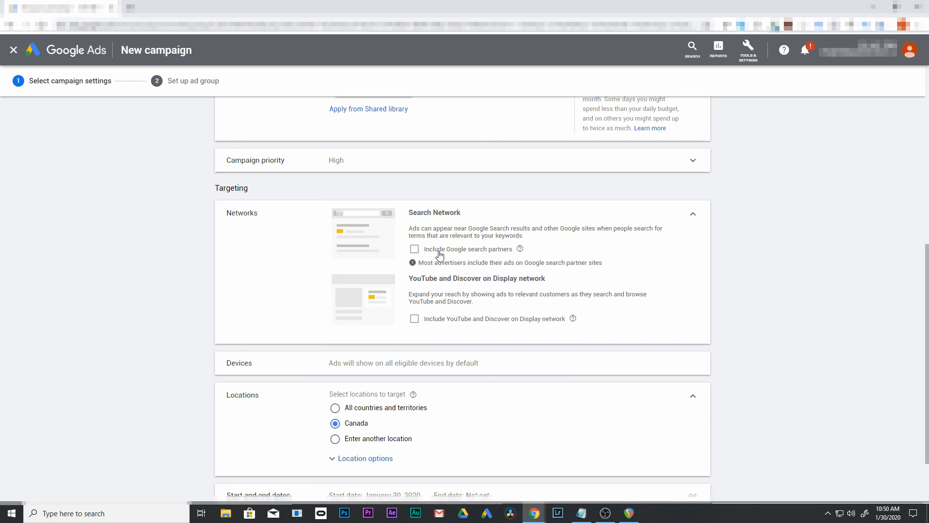
{"action": "scroll", "scroll_direction": "down", "scroll_amount": 3}
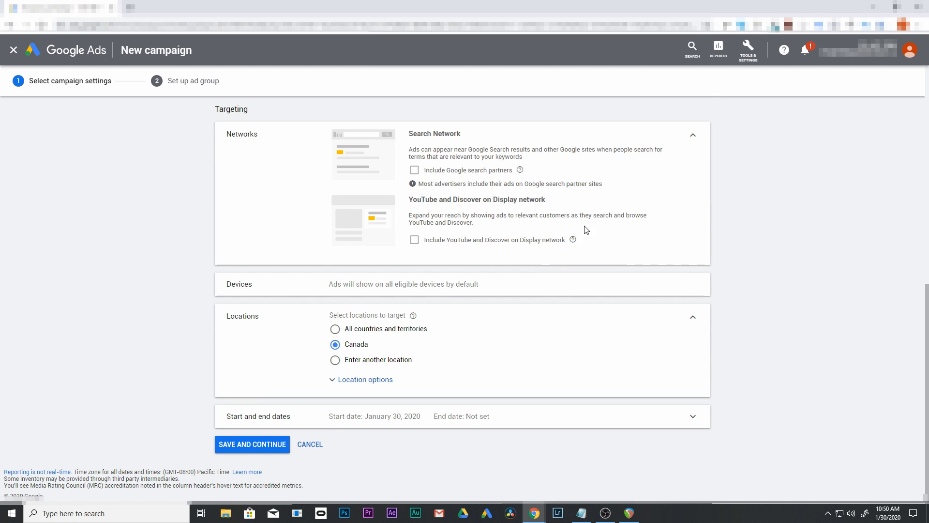
{"action": "mouse_move", "coordinate": [656, 180]}
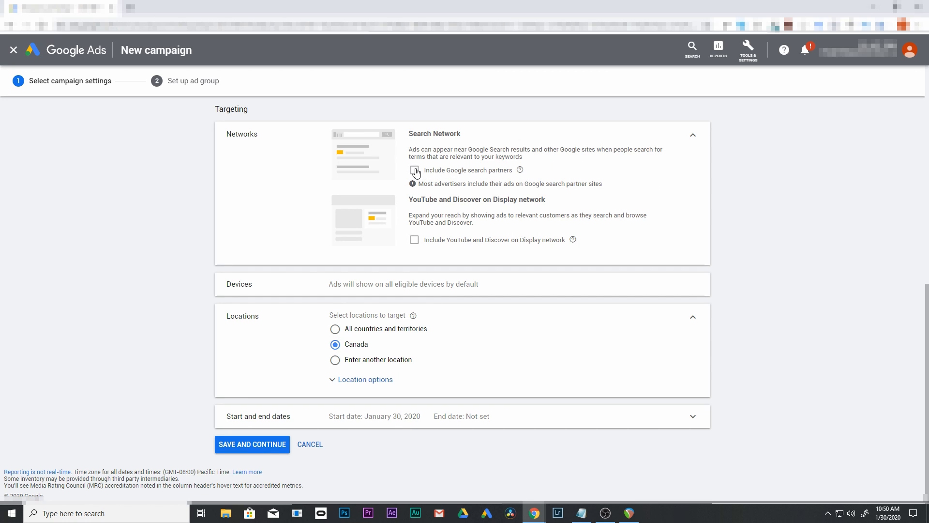
{"action": "left_click", "coordinate": [414, 170]}
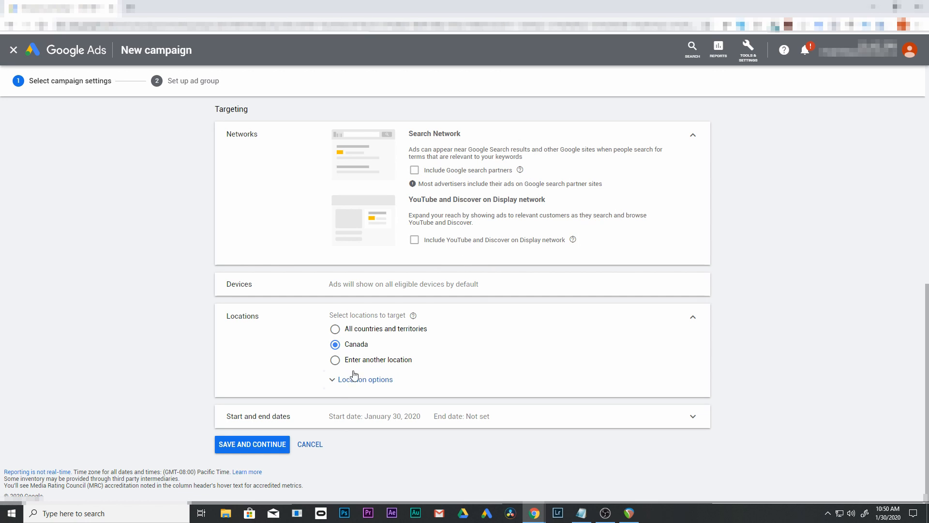
{"action": "mouse_move", "coordinate": [296, 425]}
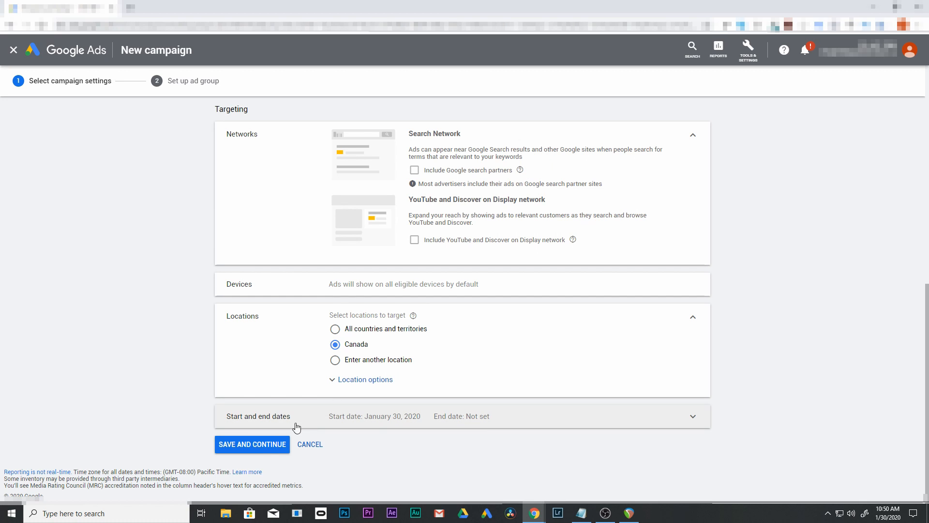
{"action": "mouse_move", "coordinate": [488, 425]}
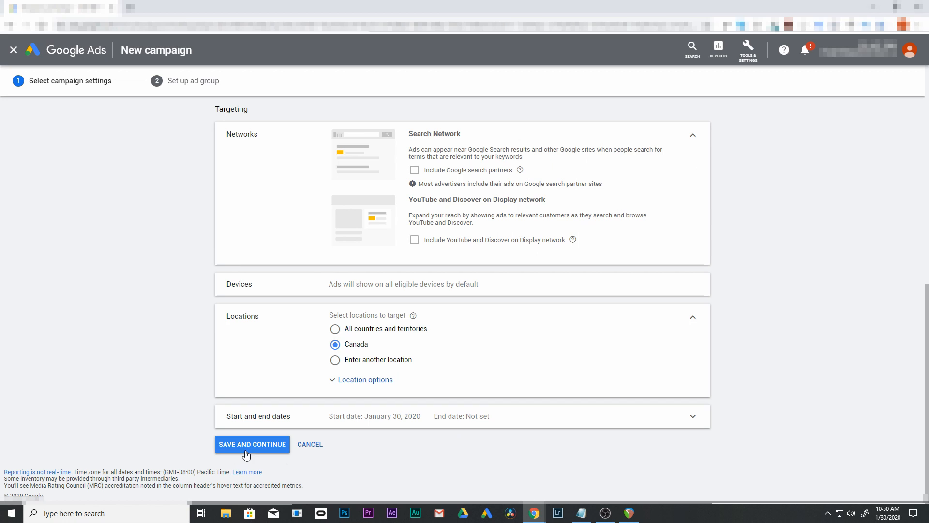
{"action": "mouse_move", "coordinate": [254, 444]}
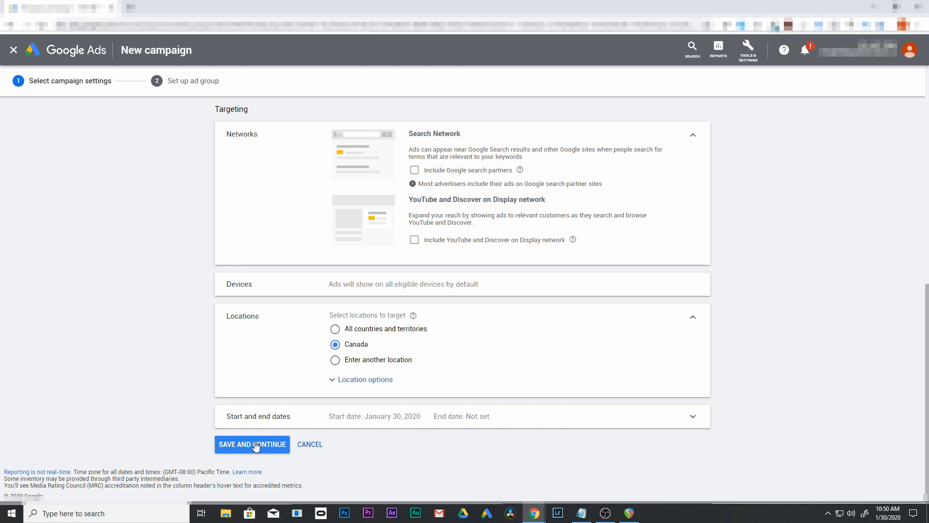
{"action": "left_click", "coordinate": [251, 444]}
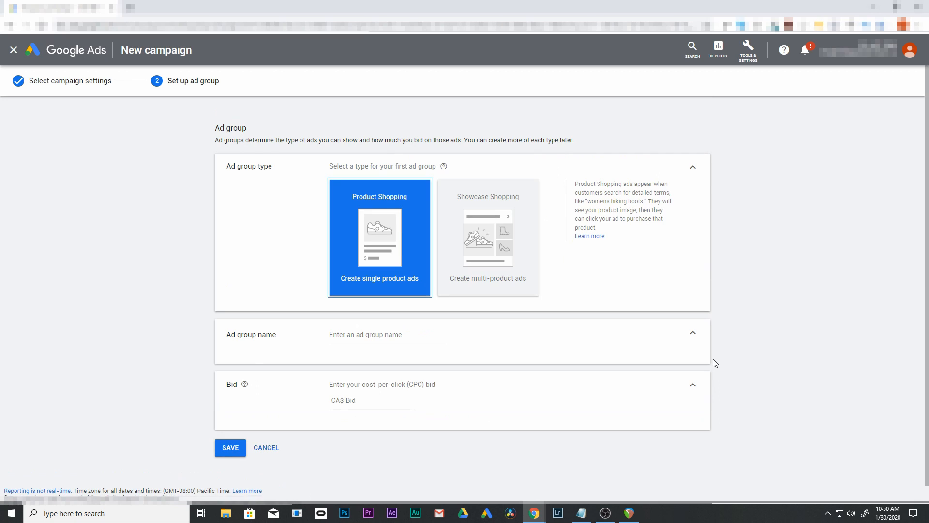
{"action": "mouse_move", "coordinate": [221, 160]}
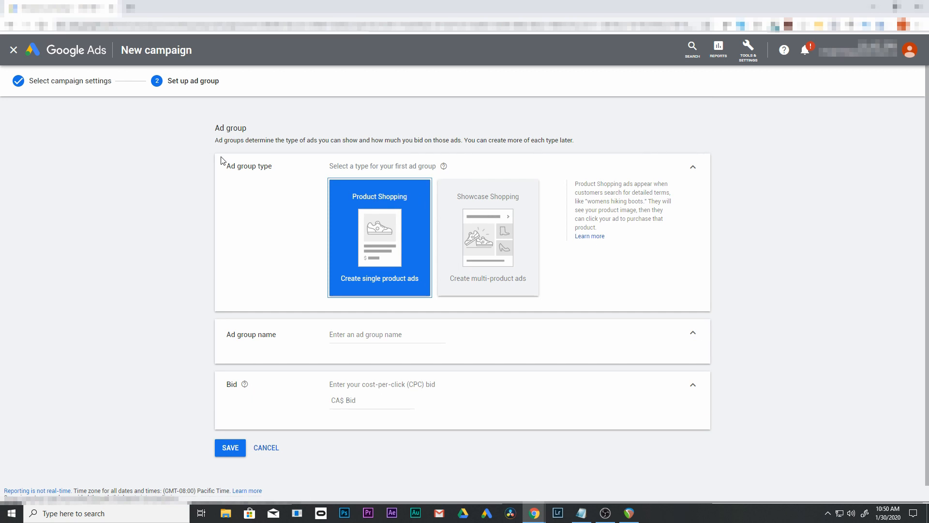
{"action": "mouse_move", "coordinate": [316, 170]}
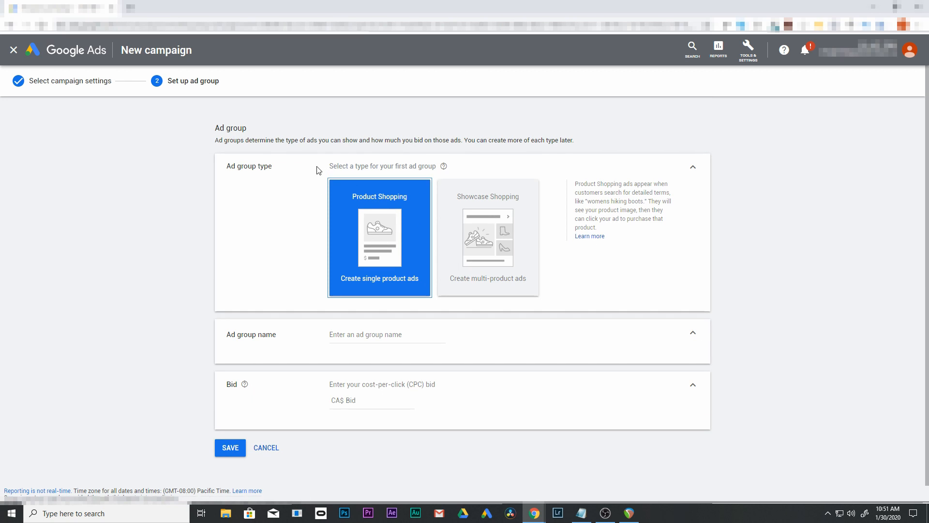
{"action": "mouse_move", "coordinate": [387, 222]}
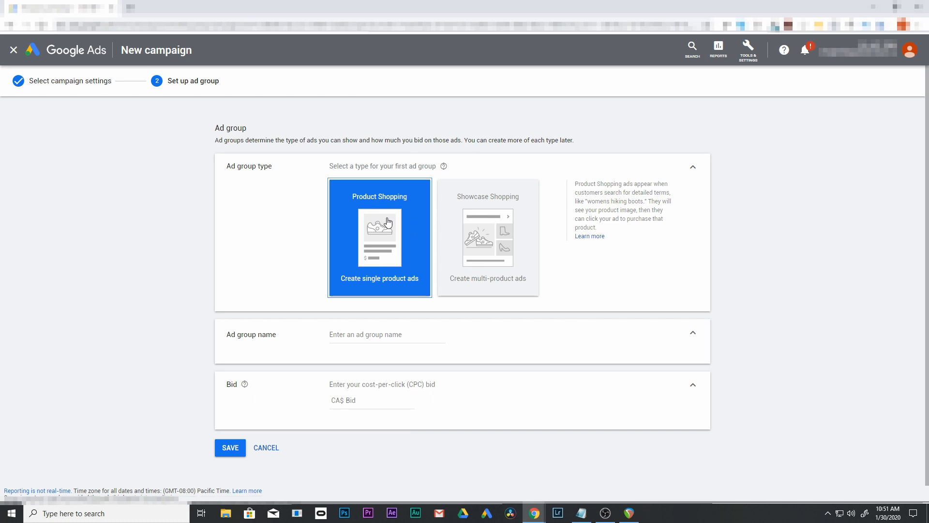
{"action": "mouse_move", "coordinate": [473, 253]}
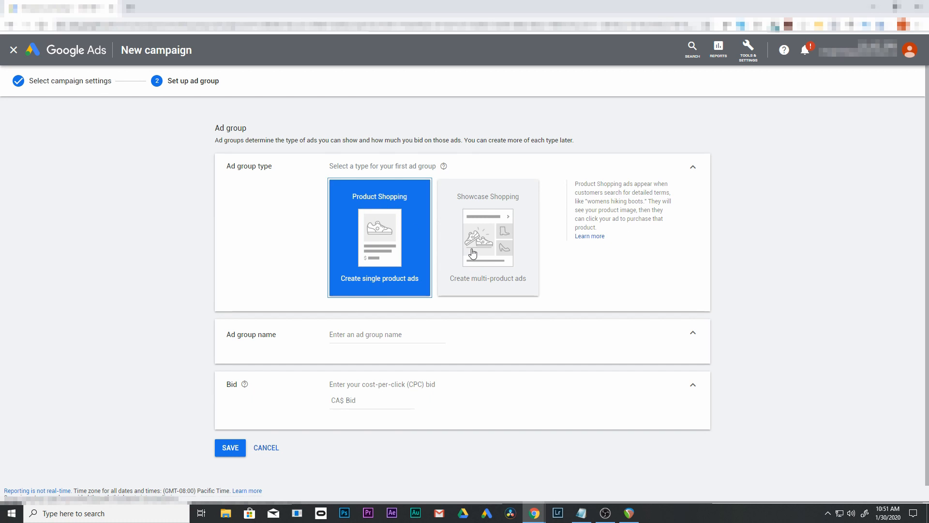
Name the ad group 'Retargeting', set a CA$3 bid, and save the campaign.
{"action": "left_click", "coordinate": [387, 334]}
{"action": "type", "text": "Retargeti"}
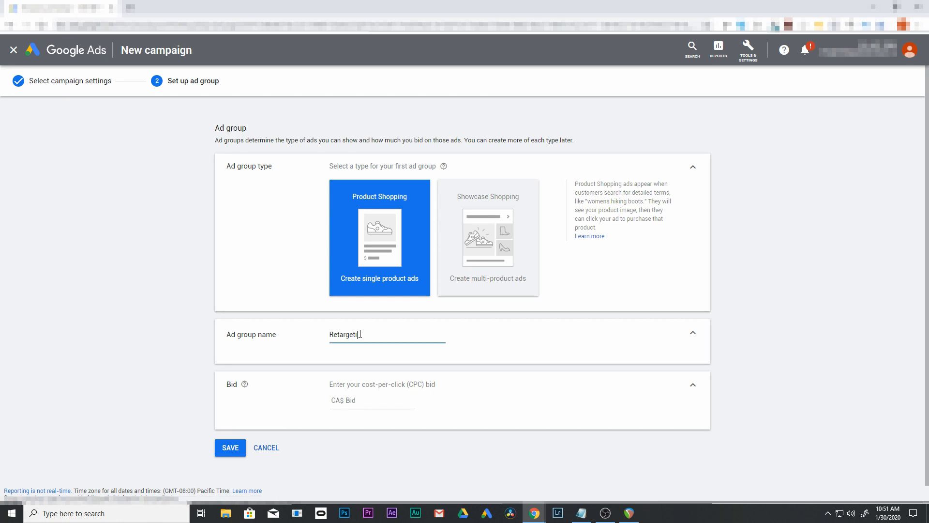
{"action": "type", "text": "ng"}
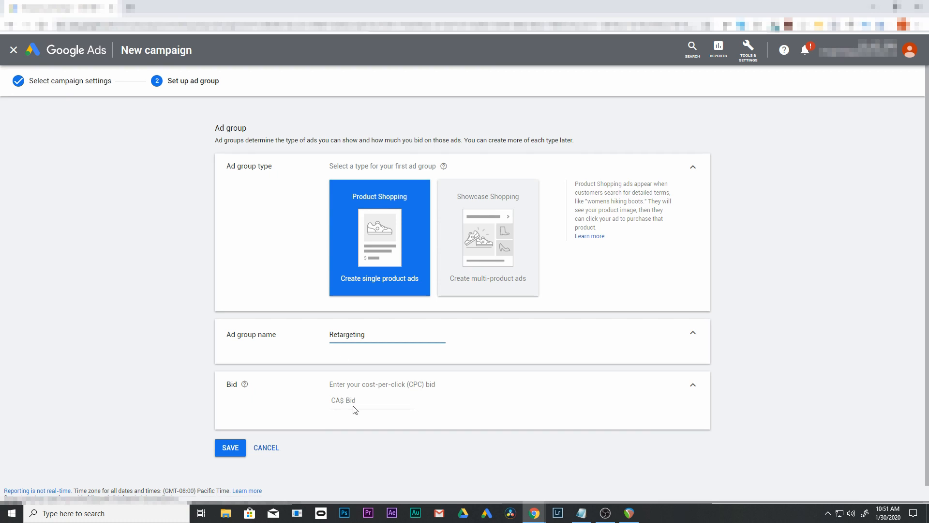
{"action": "left_click", "coordinate": [371, 400]}
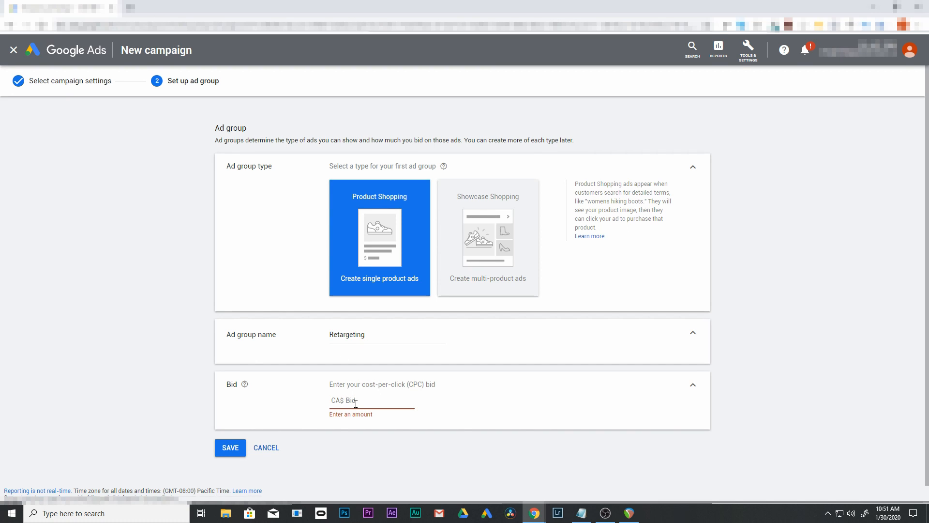
{"action": "type", "text": "3"}
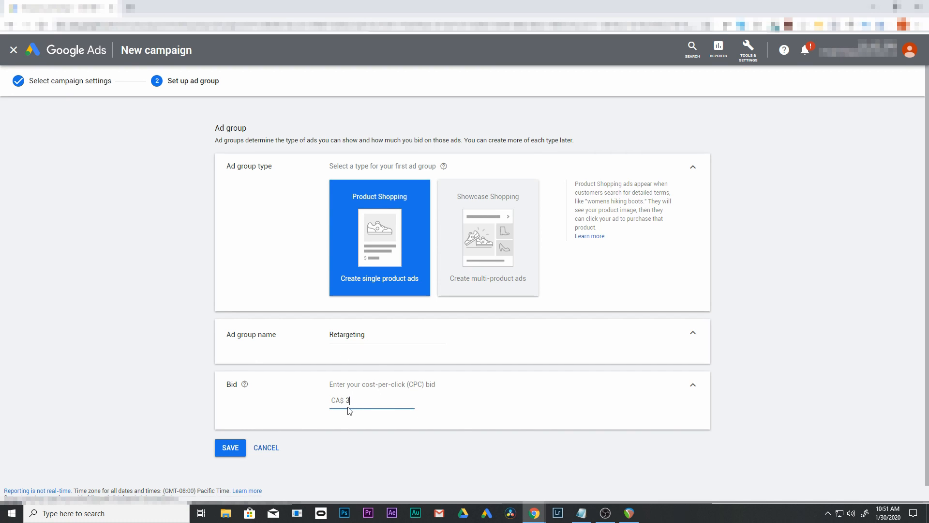
{"action": "mouse_move", "coordinate": [364, 398]}
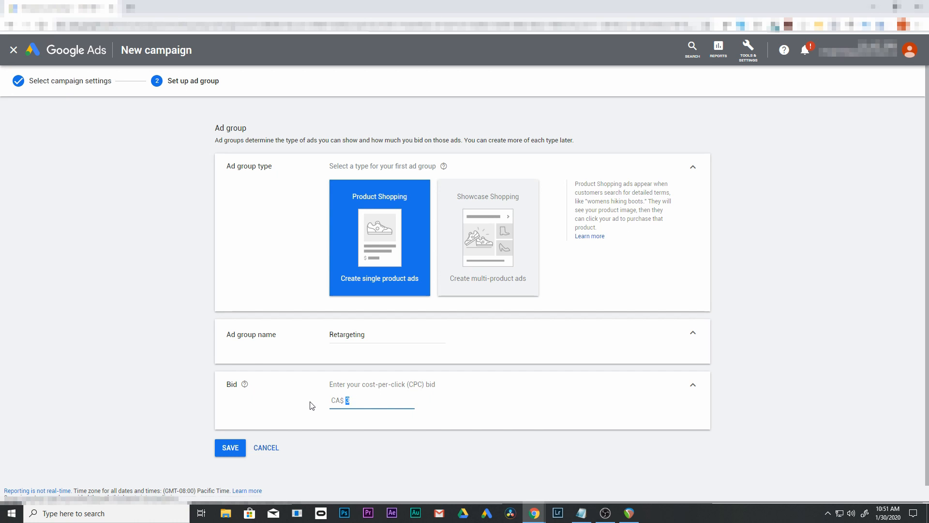
{"action": "type", "text": "3"}
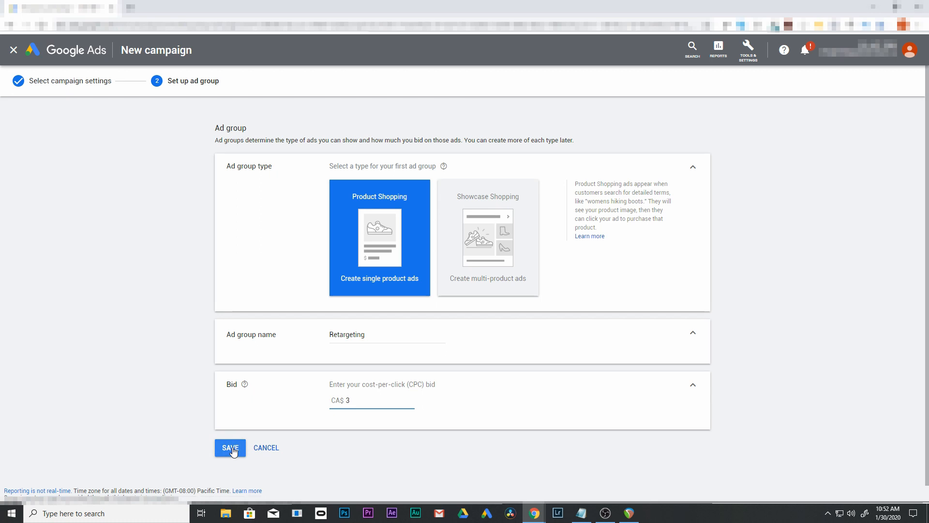
{"action": "left_click", "coordinate": [230, 447]}
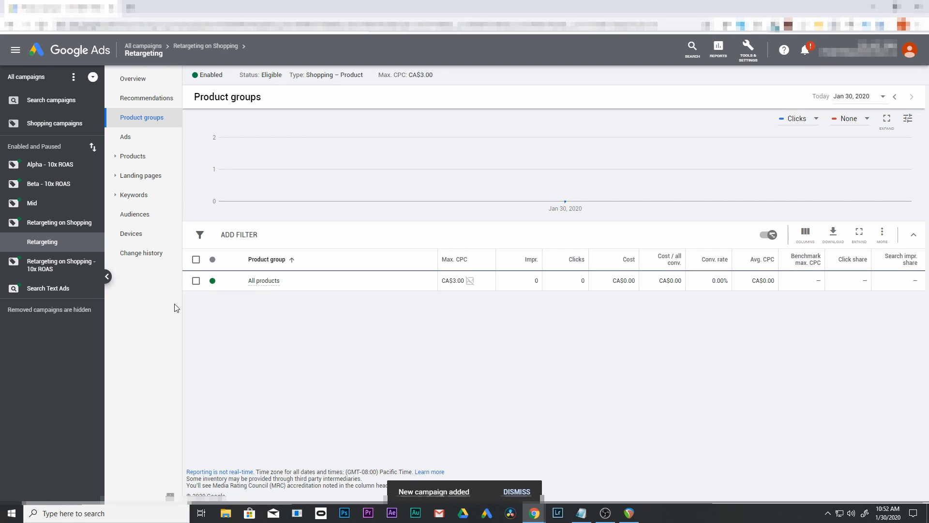
{"action": "mouse_move", "coordinate": [370, 332]}
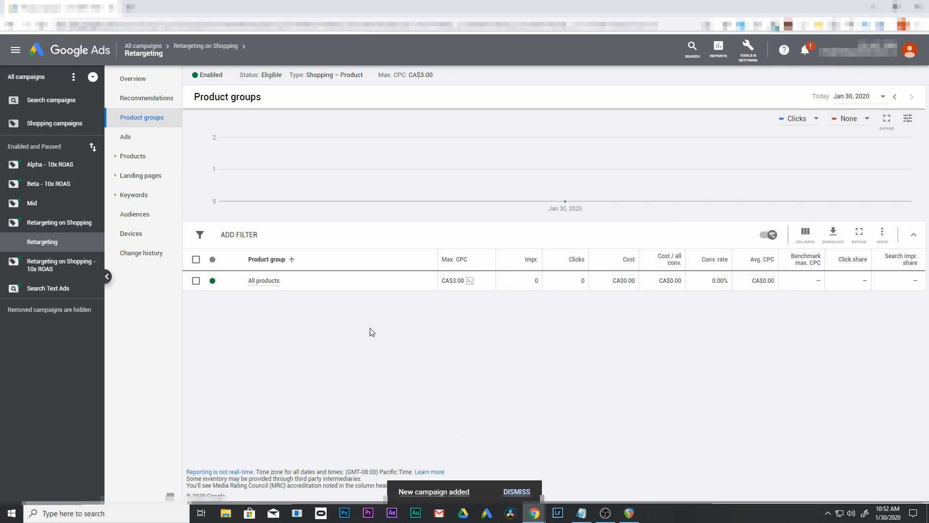
{"action": "mouse_move", "coordinate": [366, 341]}
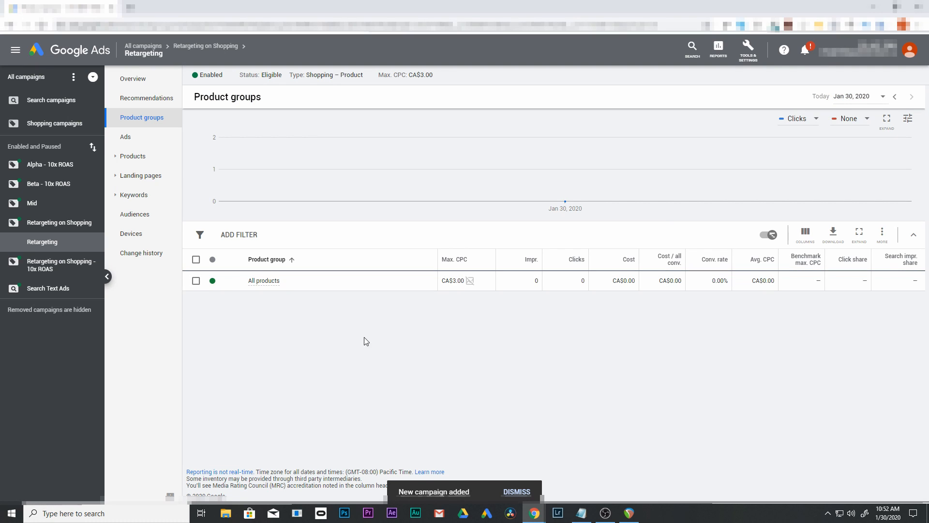
{"action": "mouse_move", "coordinate": [324, 303]}
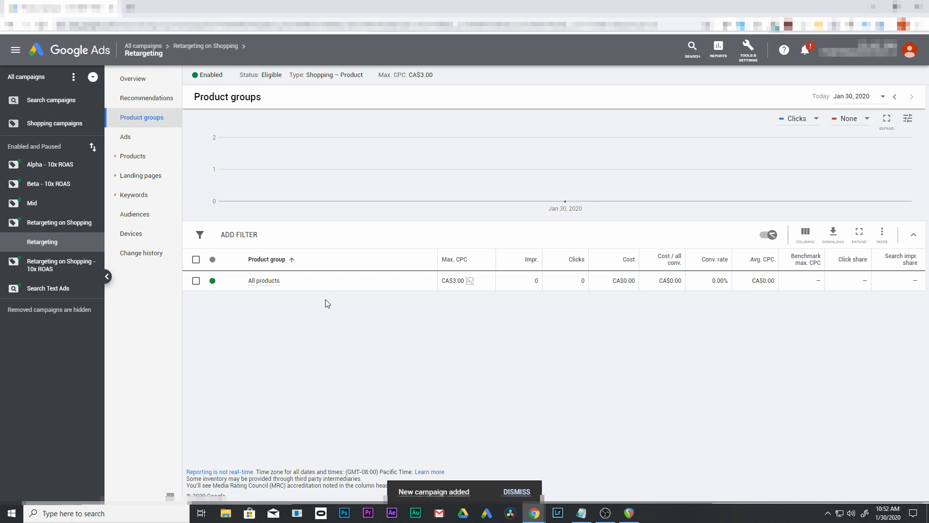
Open Audiences for the Retargeting ad group and start adding audiences.
{"action": "left_click", "coordinate": [515, 491]}
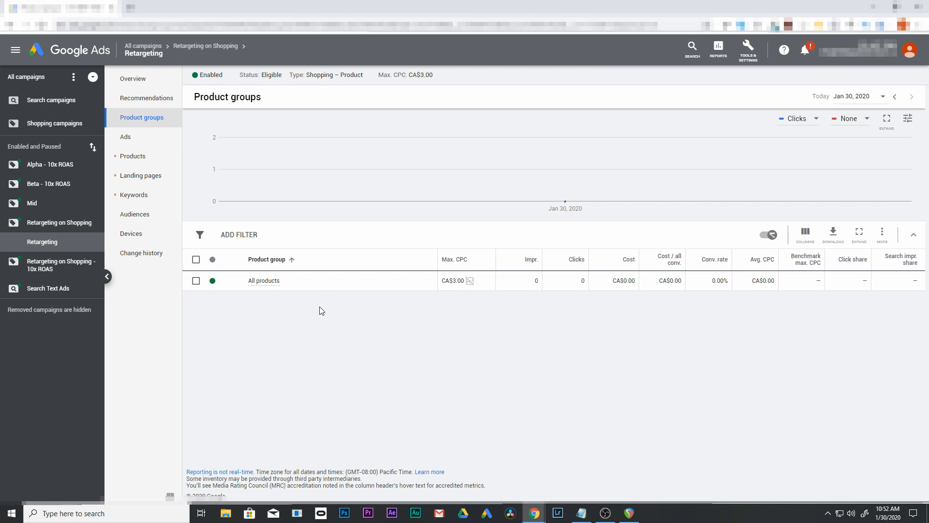
{"action": "mouse_move", "coordinate": [439, 306]}
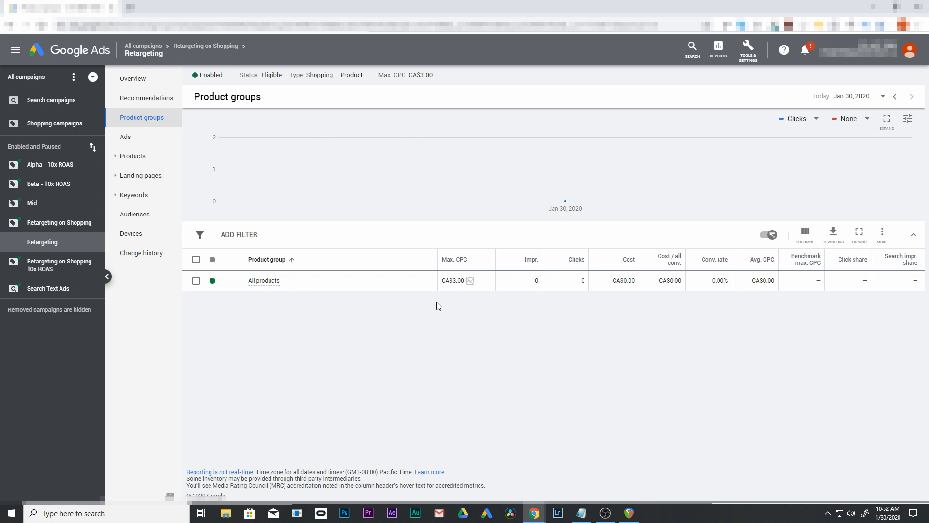
{"action": "mouse_move", "coordinate": [312, 335]}
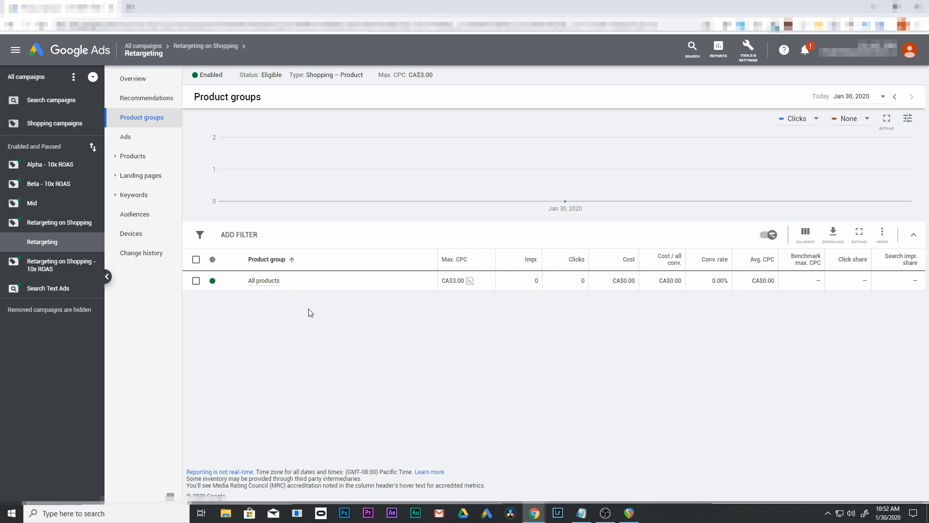
{"action": "mouse_move", "coordinate": [134, 214]}
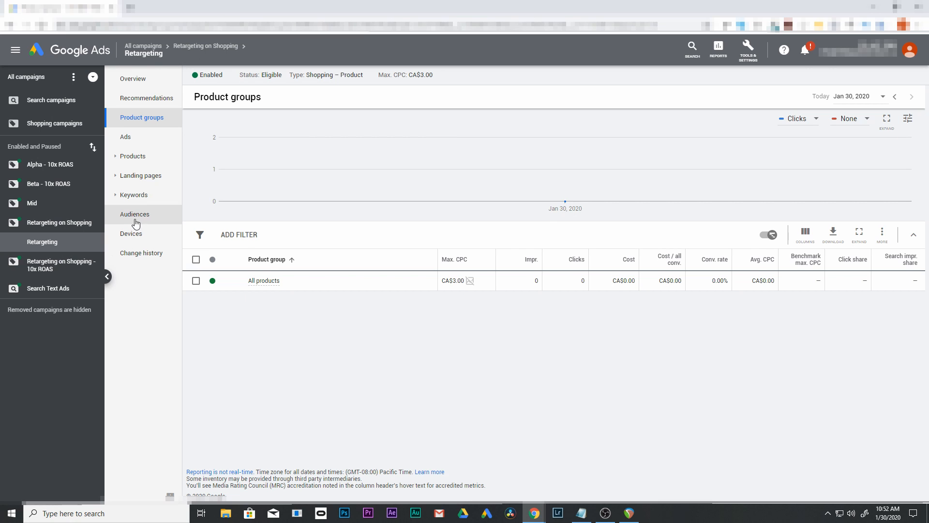
{"action": "left_click", "coordinate": [134, 214]}
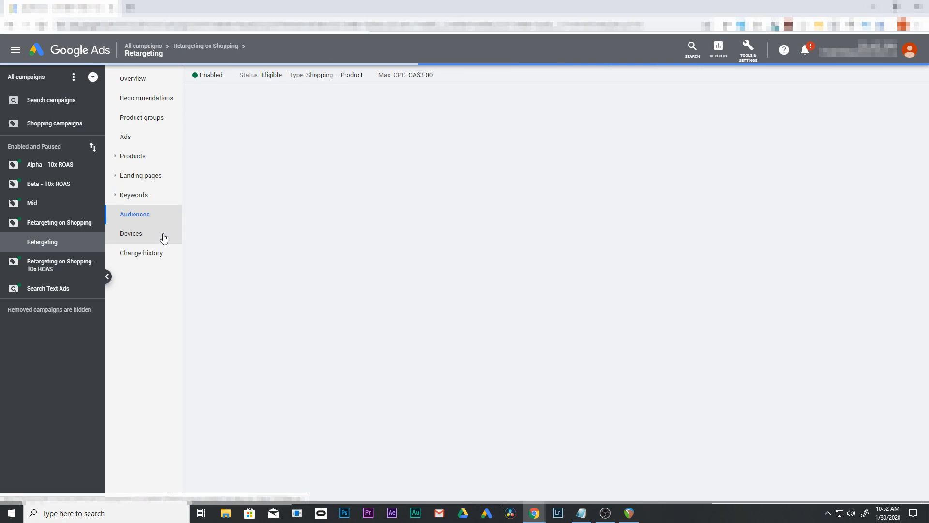
{"action": "left_click", "coordinate": [134, 214]}
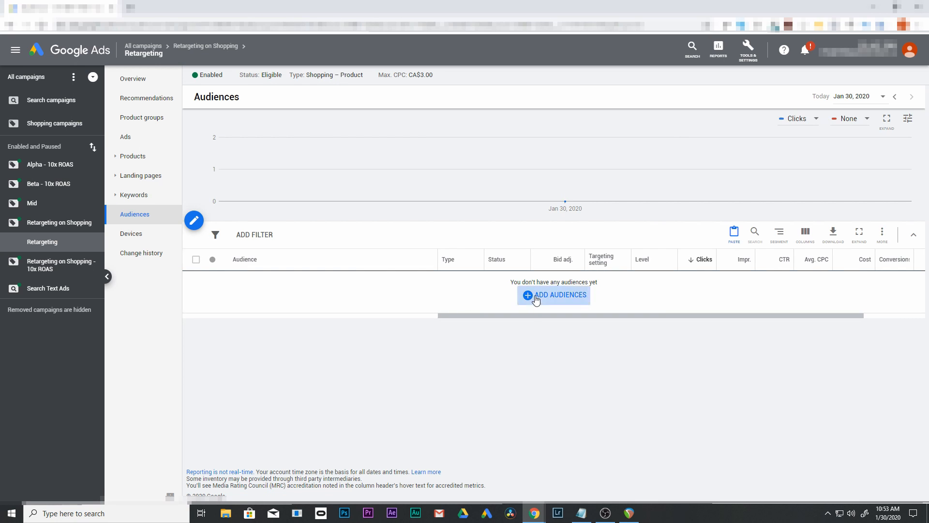
{"action": "left_click", "coordinate": [552, 295]}
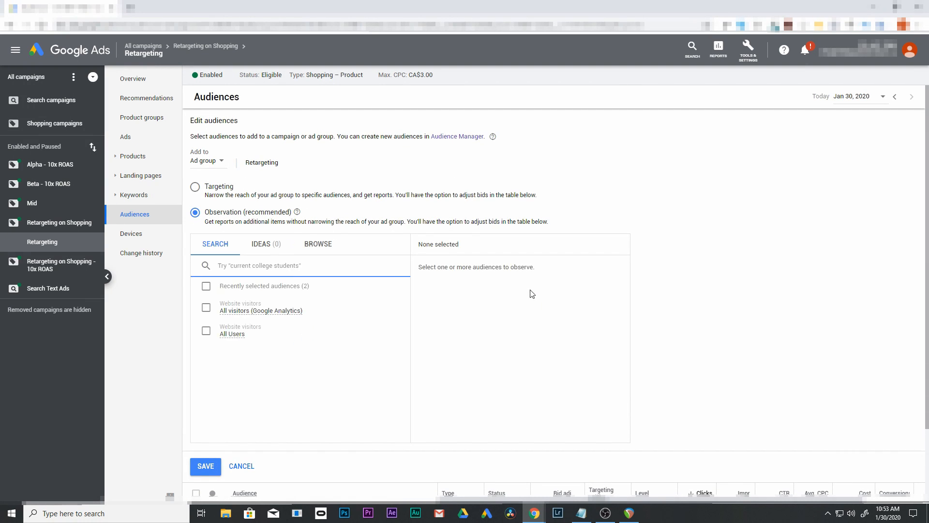
{"action": "mouse_move", "coordinate": [208, 195]}
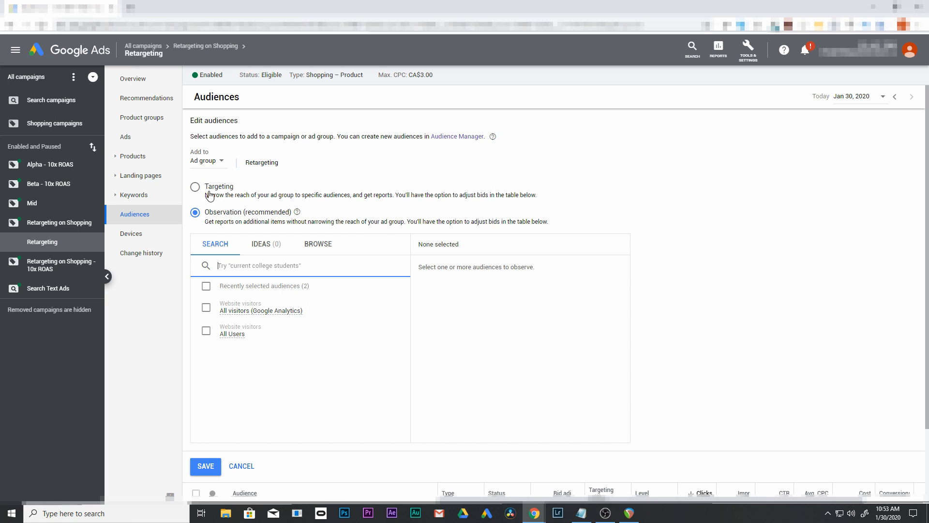
{"action": "mouse_move", "coordinate": [272, 216]}
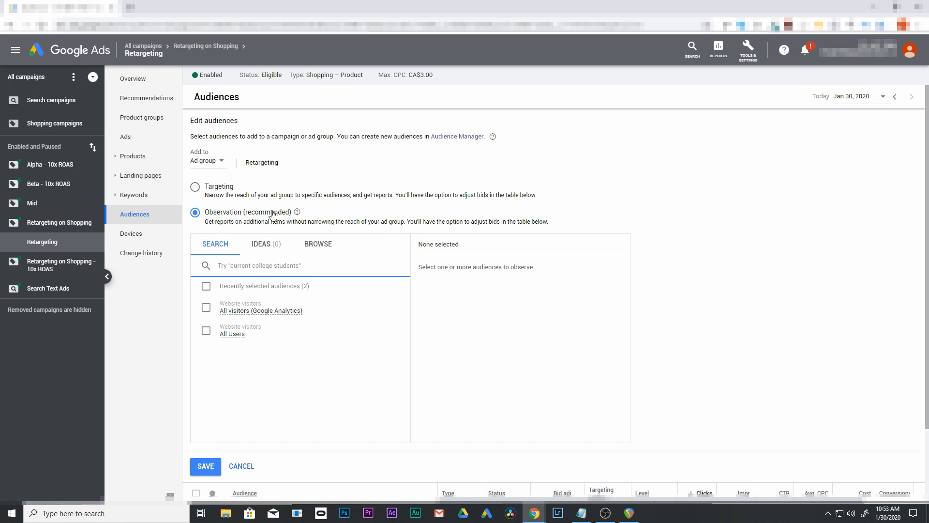
{"action": "mouse_move", "coordinate": [195, 192]}
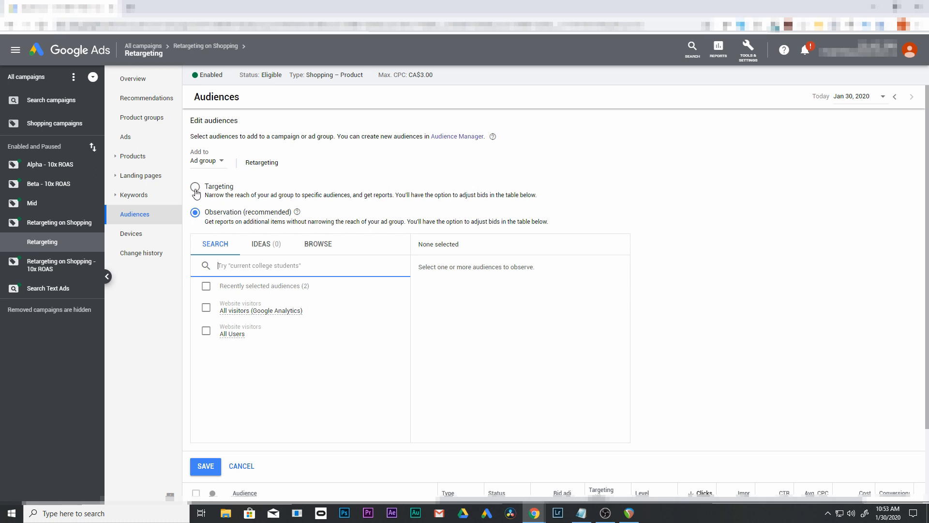
Switch the ad group's audience setting from Observation to Targeting.
{"action": "left_click", "coordinate": [195, 186]}
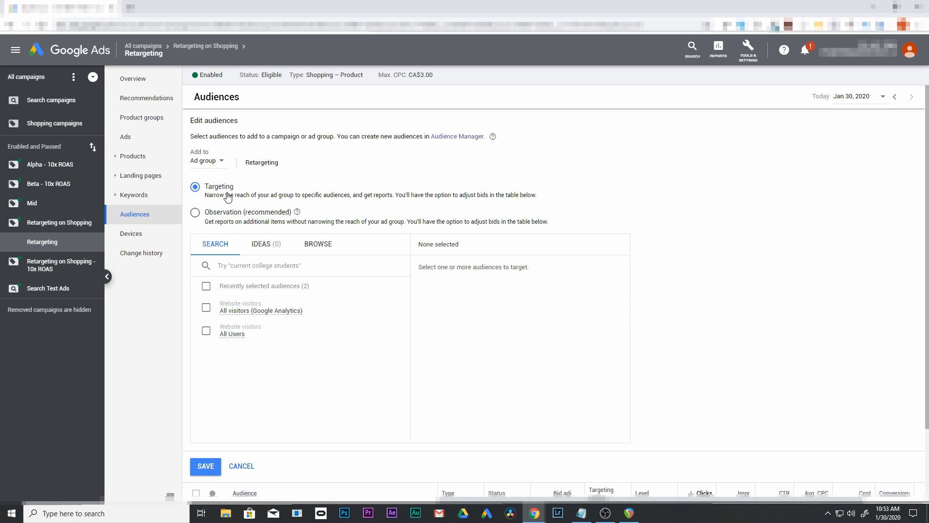
{"action": "mouse_move", "coordinate": [387, 199]}
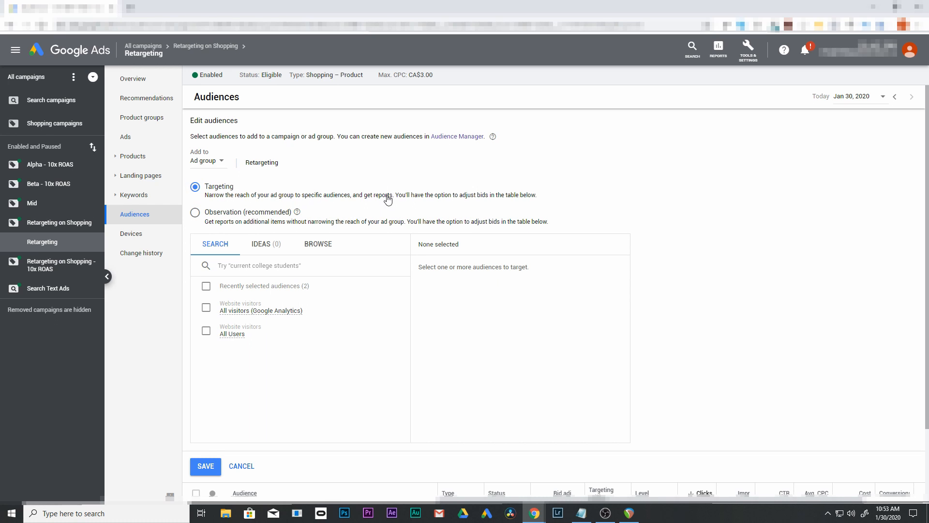
{"action": "mouse_move", "coordinate": [219, 214]}
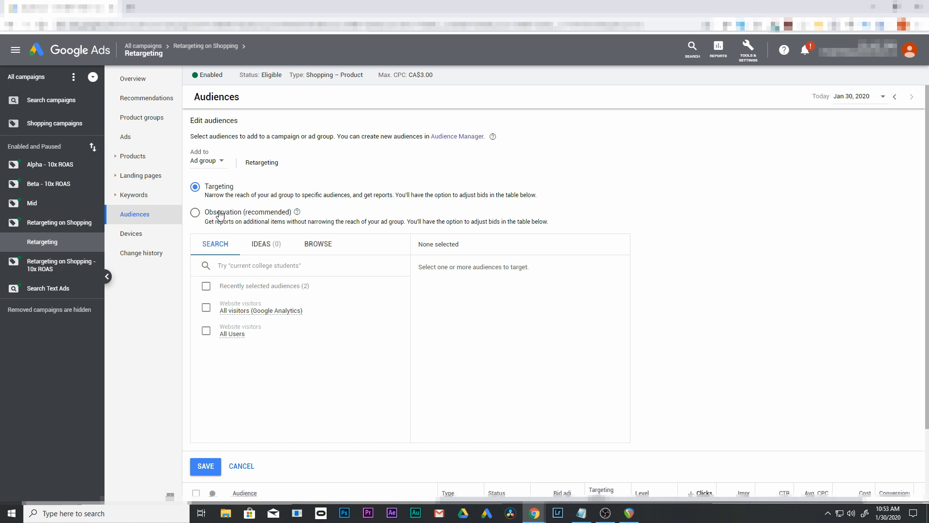
{"action": "mouse_move", "coordinate": [218, 191]}
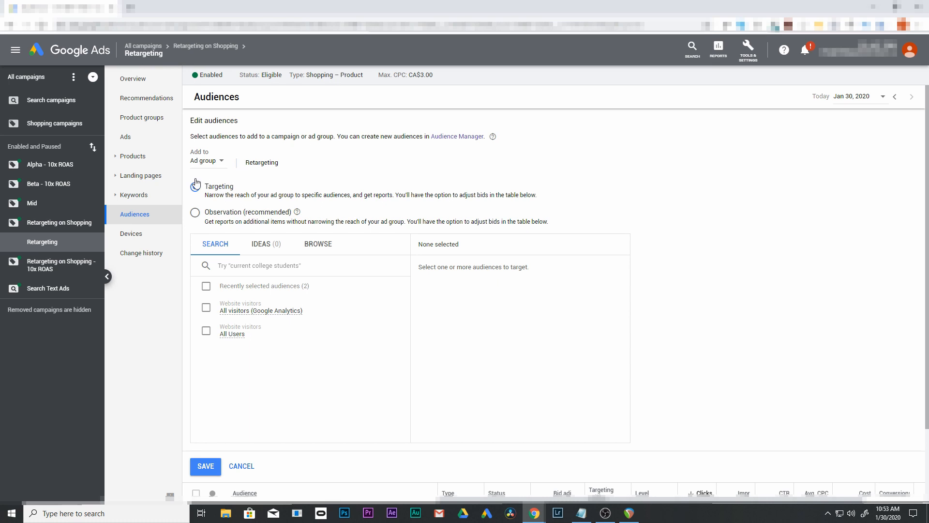
{"action": "left_click", "coordinate": [194, 186]}
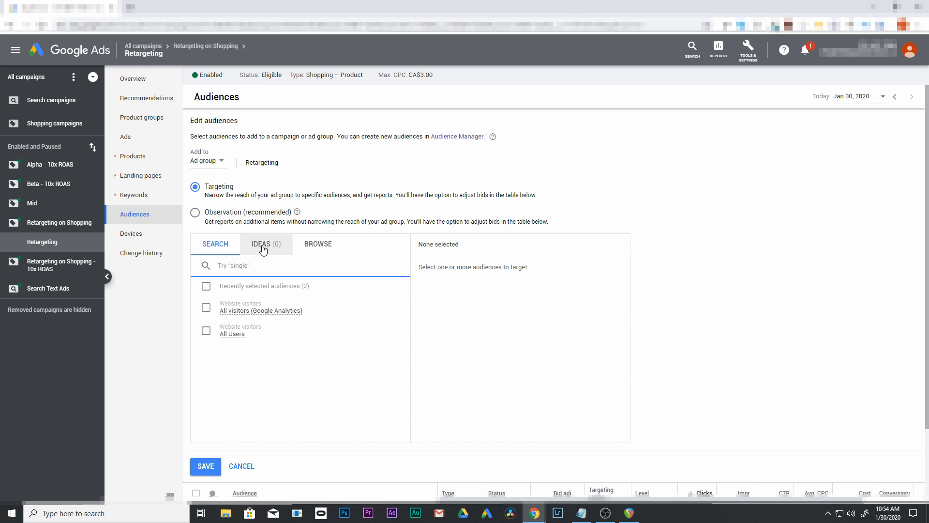
Browse Website visitors and select the '540 day retargeting' audience.
{"action": "left_click", "coordinate": [317, 244]}
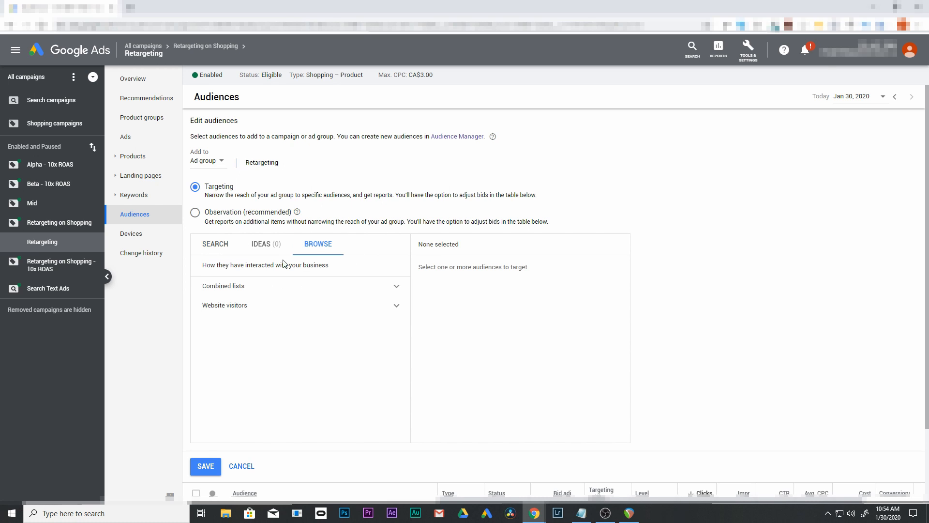
{"action": "mouse_move", "coordinate": [376, 309]}
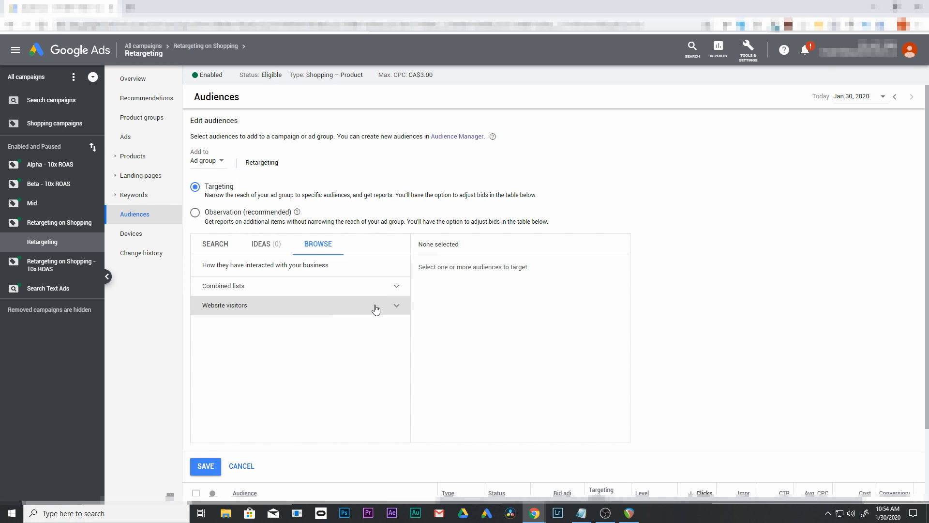
{"action": "mouse_move", "coordinate": [334, 313]}
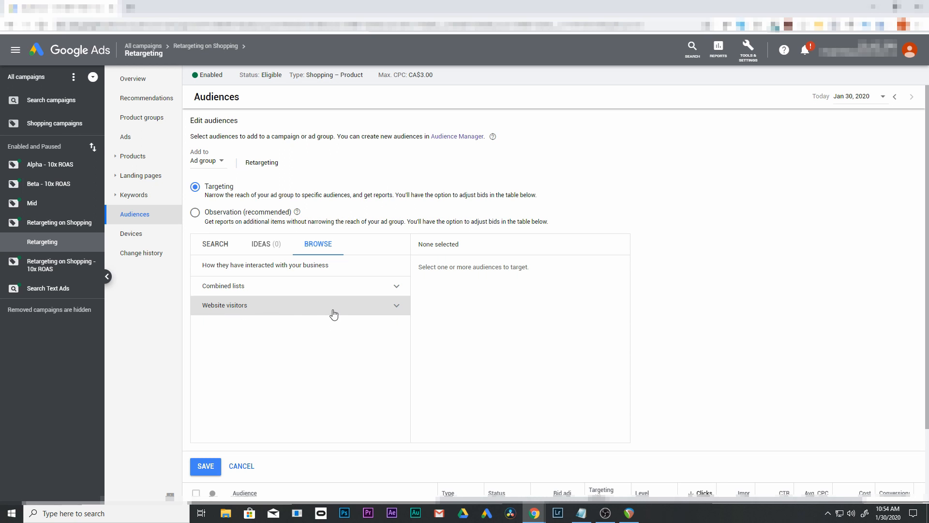
{"action": "left_click", "coordinate": [299, 304]}
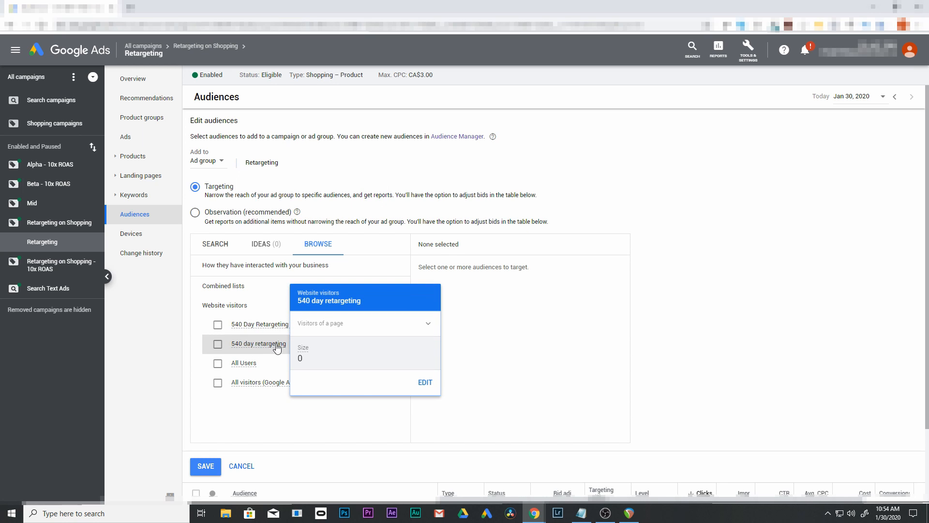
{"action": "left_click", "coordinate": [217, 343]}
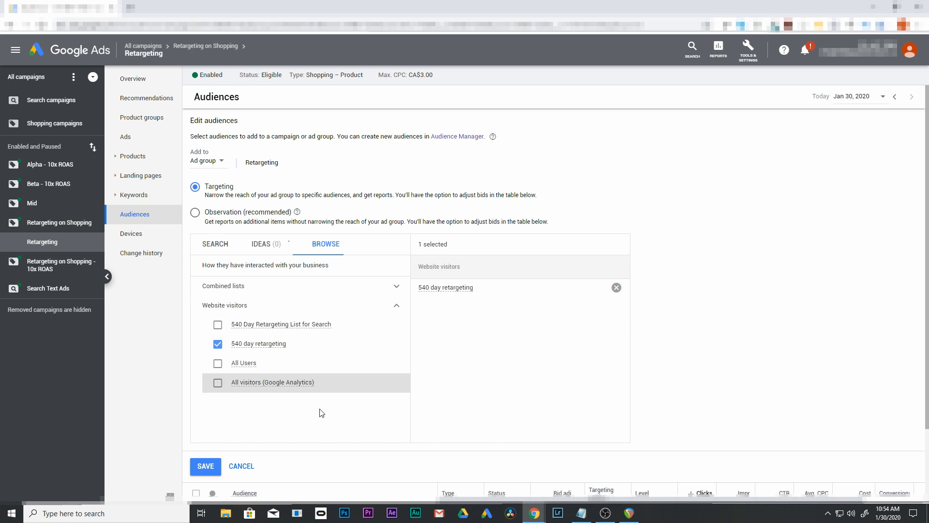
{"action": "left_click", "coordinate": [205, 465]}
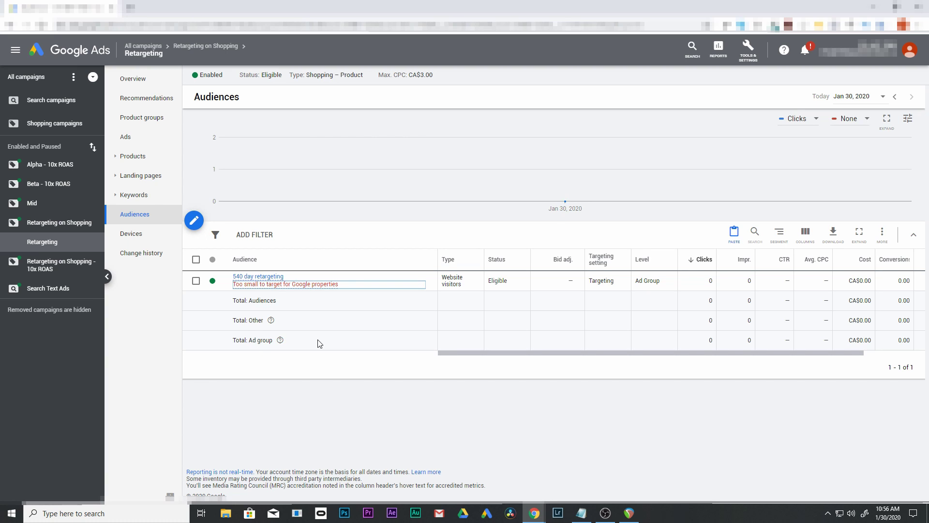
{"action": "mouse_move", "coordinate": [137, 362]}
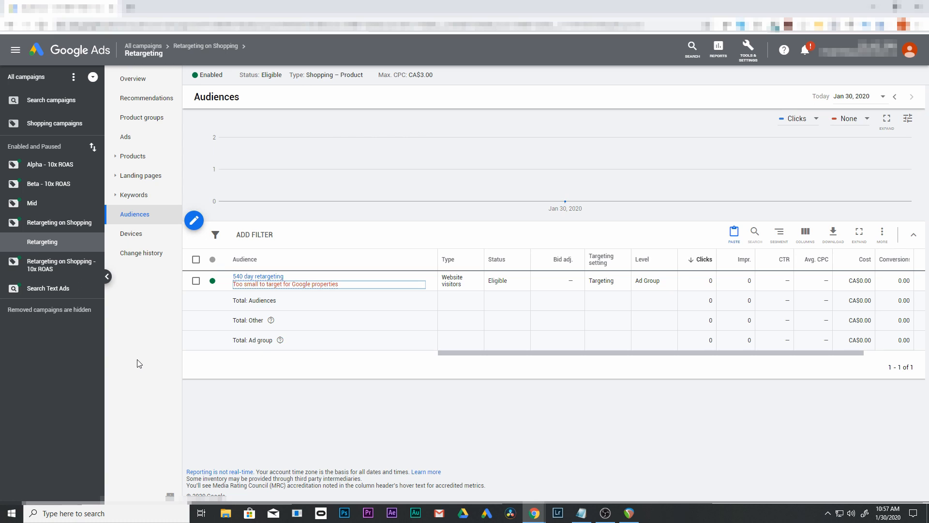